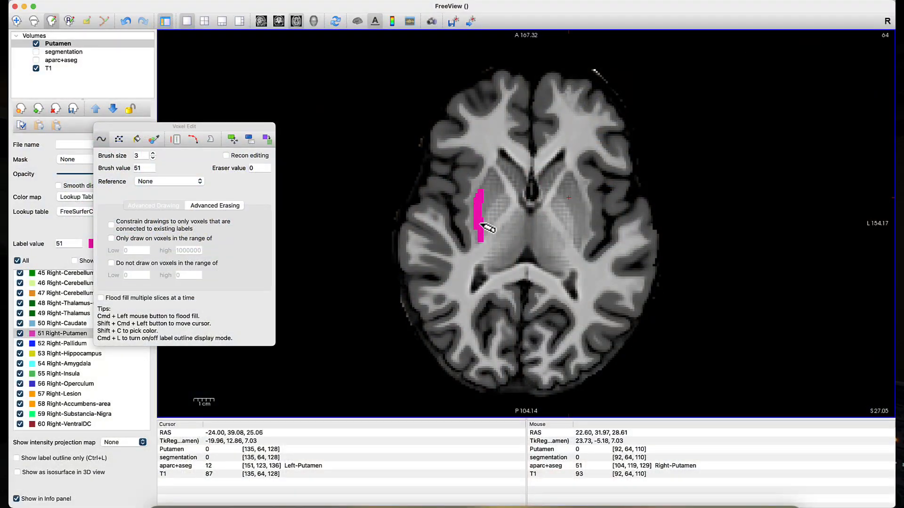
Paint more of the putamen on the axial slice, then highlight the ctx-lh fusiform to inferiortemporal Dice rows in Terminal.
{"action": "left_click_drag", "start_coordinate": [486, 229], "coordinate": [497, 199]}
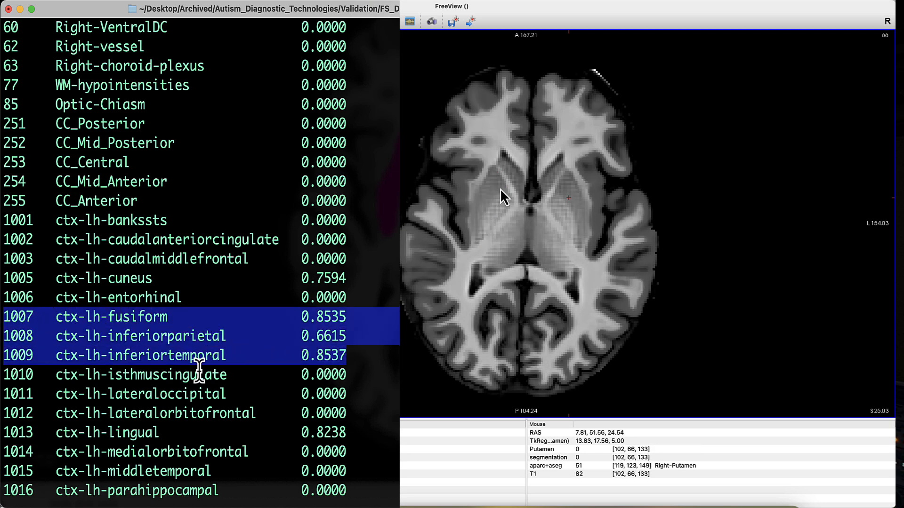
{"action": "left_click_drag", "start_coordinate": [502, 184], "coordinate": [483, 244]}
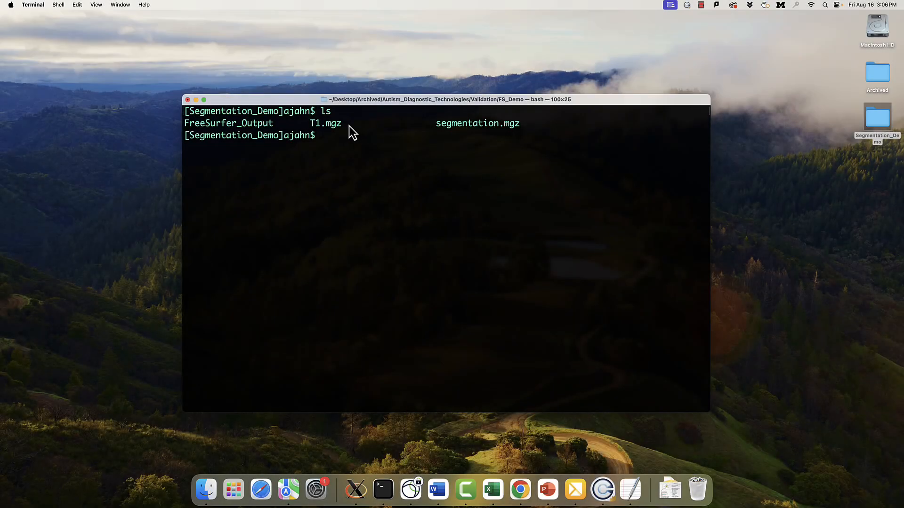
{"action": "double_click", "coordinate": [325, 123]}
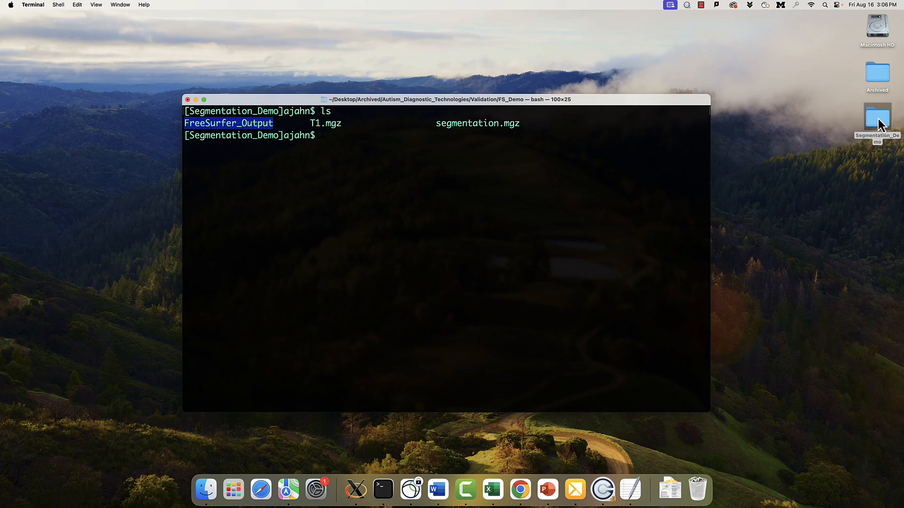
{"action": "double_click", "coordinate": [876, 119]}
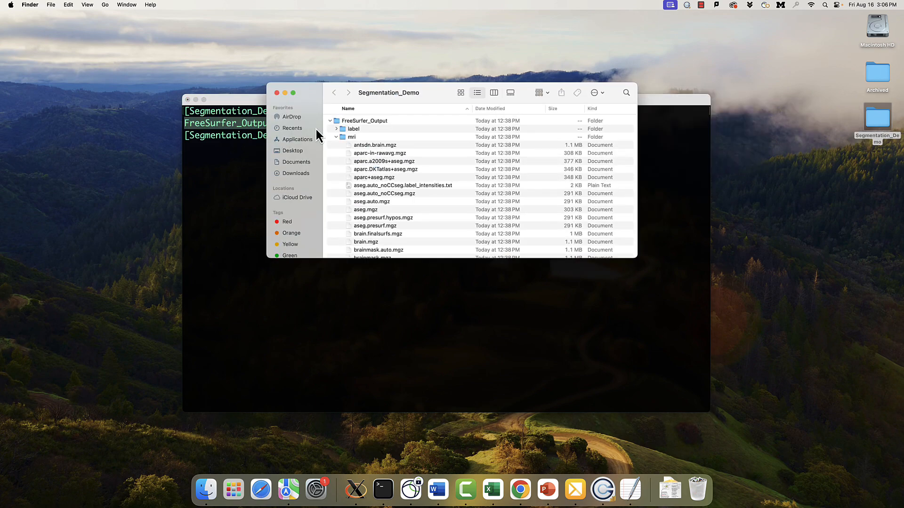
{"action": "mouse_move", "coordinate": [361, 137]}
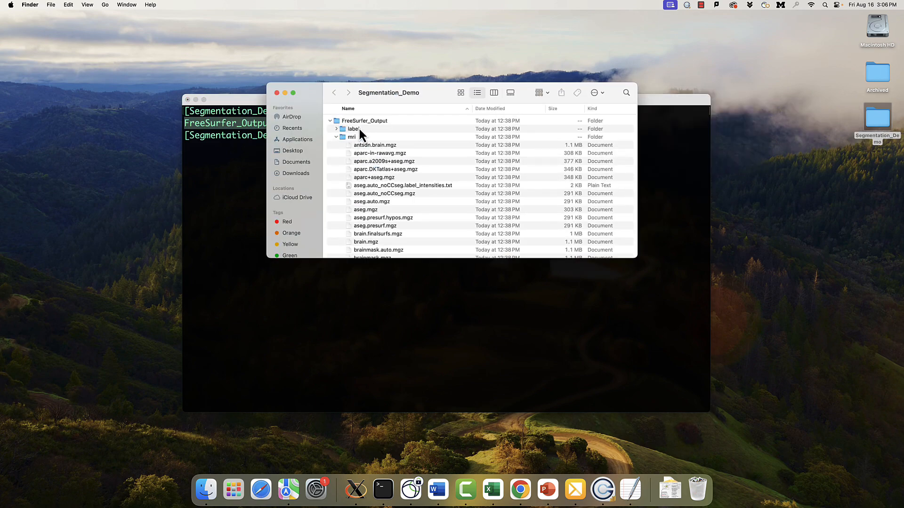
{"action": "scroll", "scroll_direction": "down", "scroll_amount": 3}
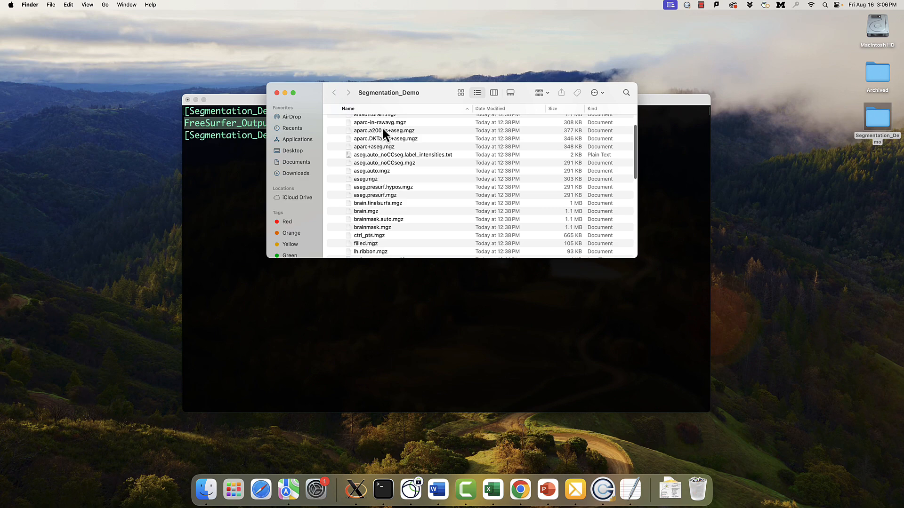
{"action": "left_click", "coordinate": [374, 147]}
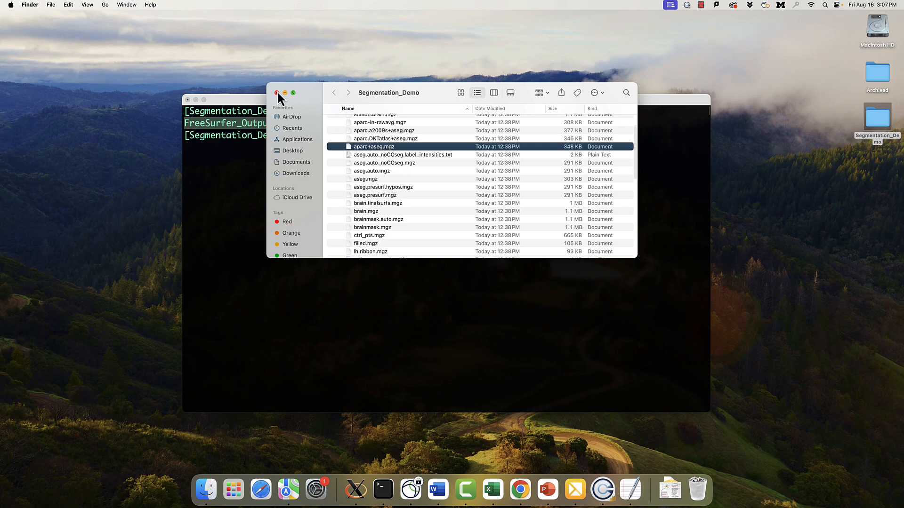
{"action": "left_click", "coordinate": [276, 93]}
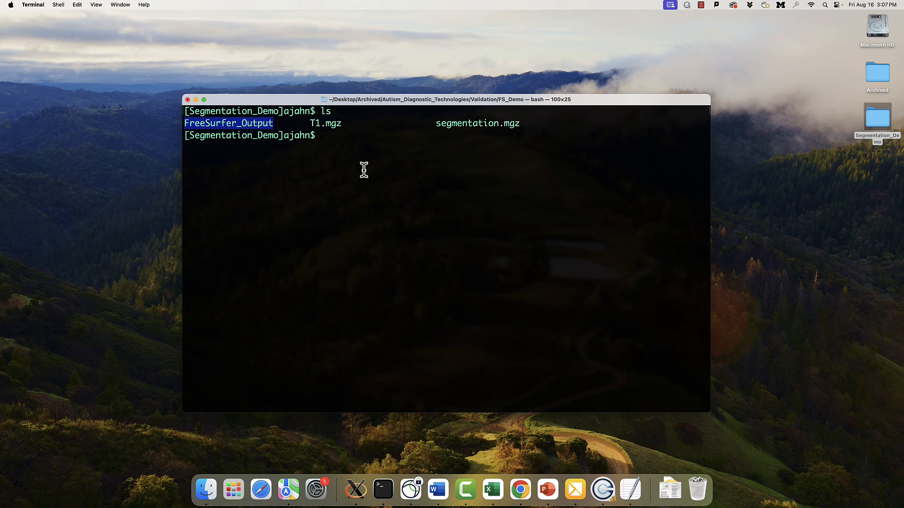
Launch Freeview from the terminal and load the T1.mgz volume.
{"action": "type", "text": "freeview"}
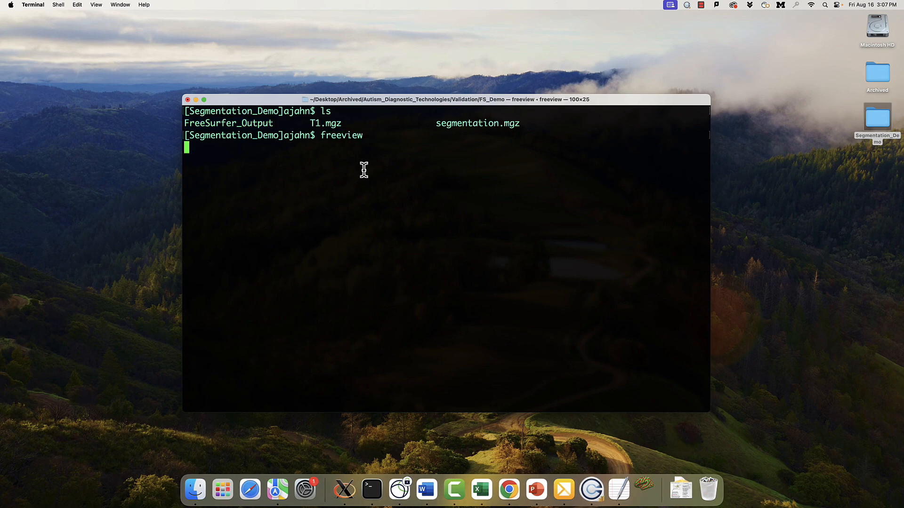
{"action": "key", "text": "Return"}
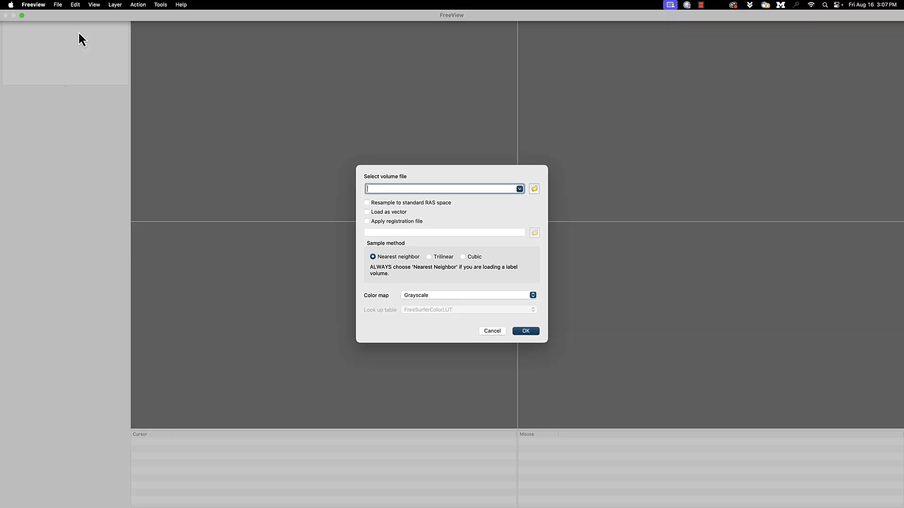
{"action": "left_click", "coordinate": [533, 189]}
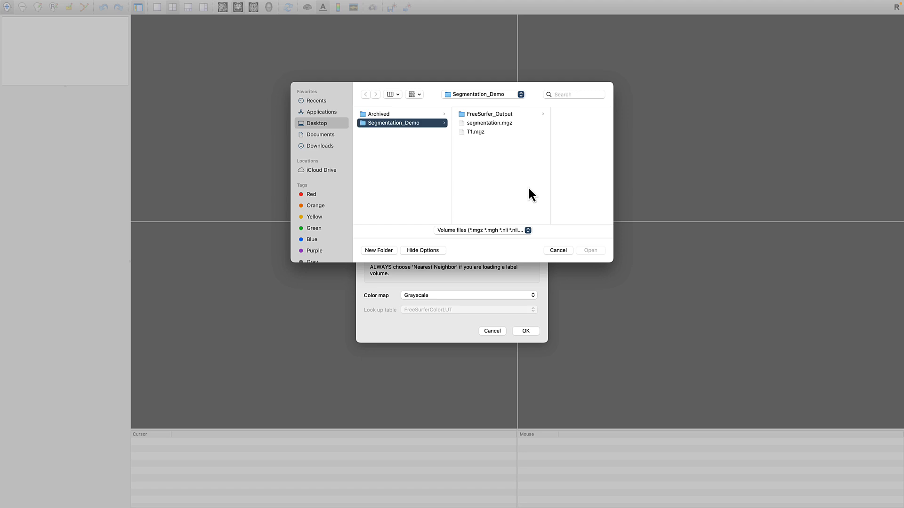
{"action": "mouse_move", "coordinate": [481, 140]}
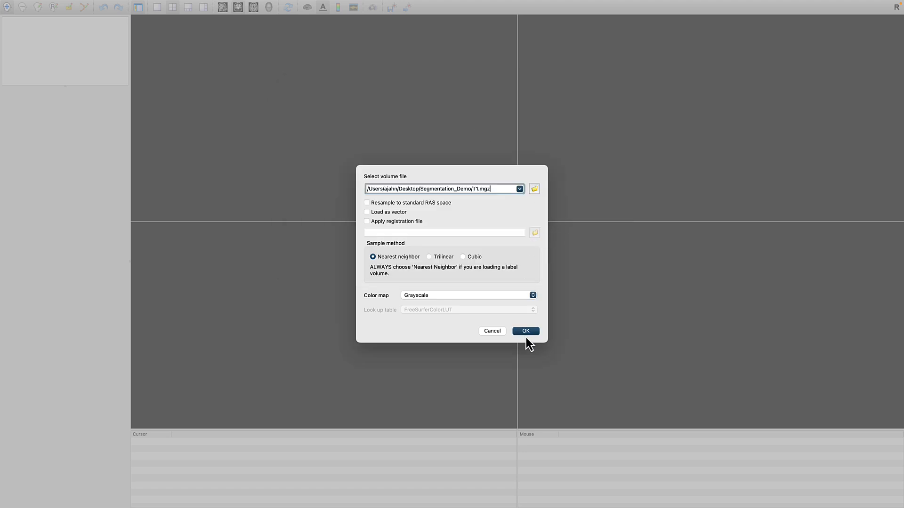
{"action": "left_click", "coordinate": [525, 330]}
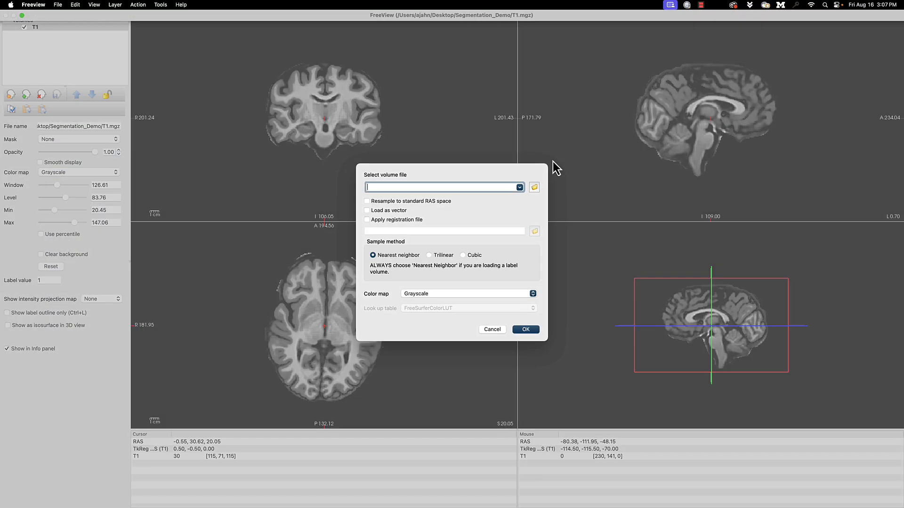
Browse for another volume inside the Segmentation_Demo folder.
{"action": "left_click", "coordinate": [534, 186]}
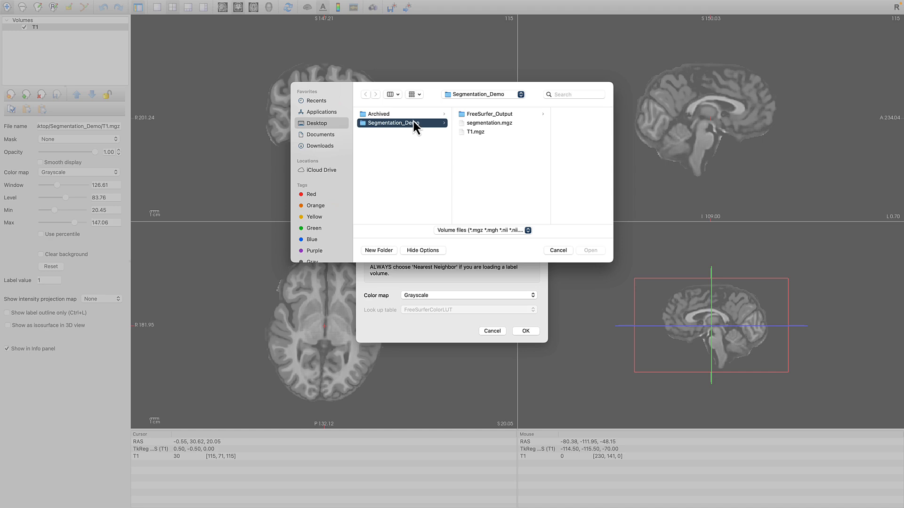
{"action": "left_click", "coordinate": [487, 114]}
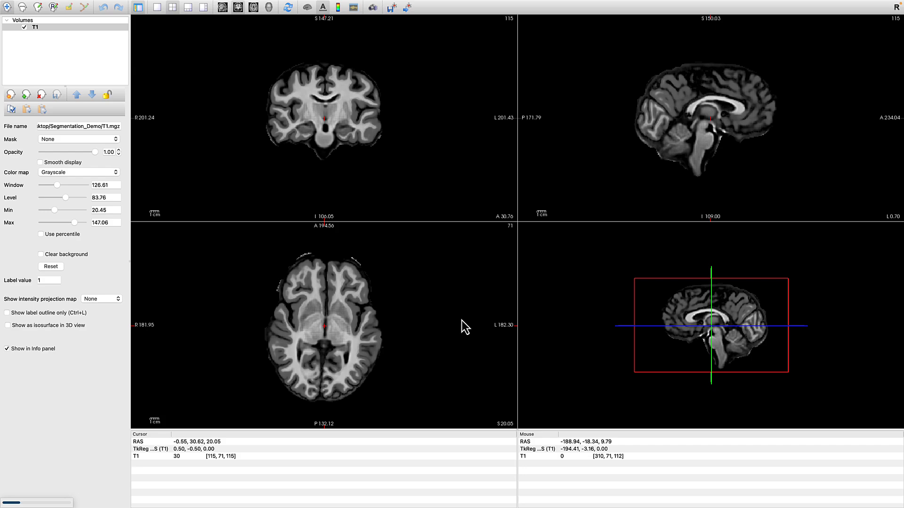
{"action": "mouse_move", "coordinate": [397, 304]}
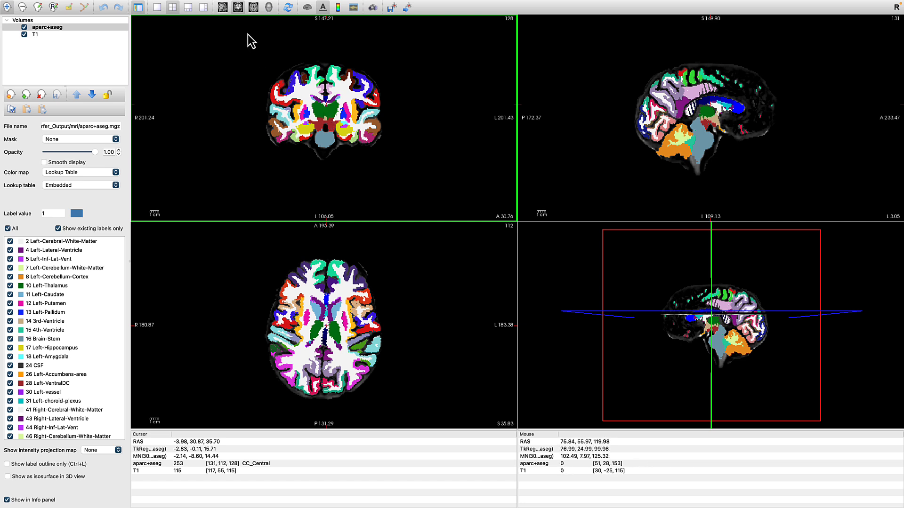
{"action": "mouse_move", "coordinate": [25, 480]}
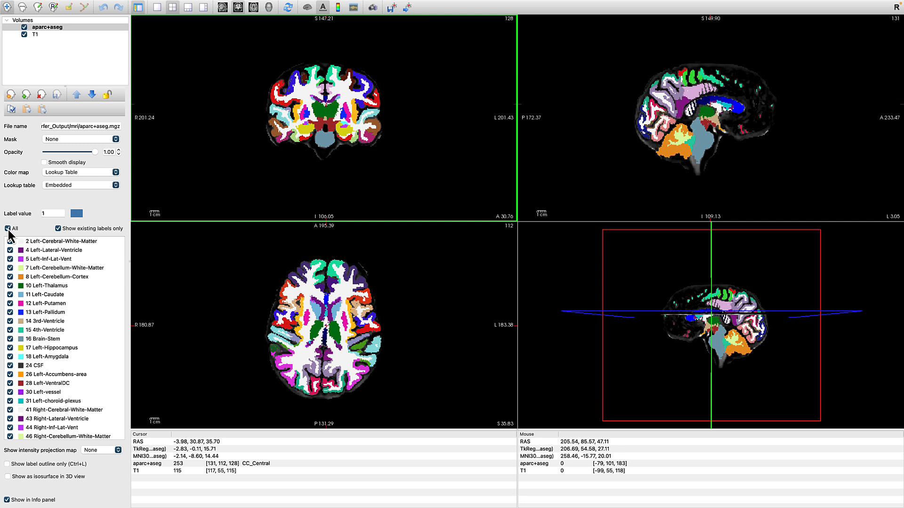
Hide all aparc+aseg labels except 12 Left-Putamen and show it as an isosurface in the 3D view.
{"action": "left_click", "coordinate": [7, 228]}
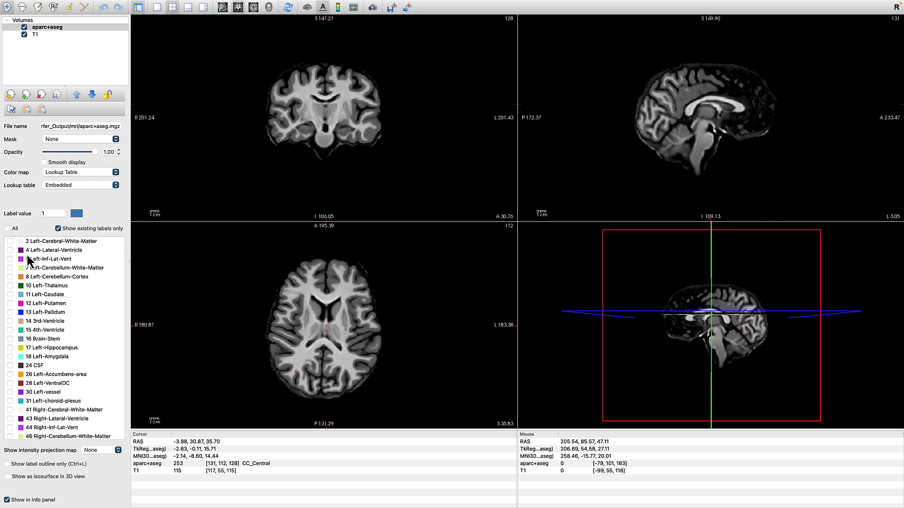
{"action": "left_click", "coordinate": [11, 303]}
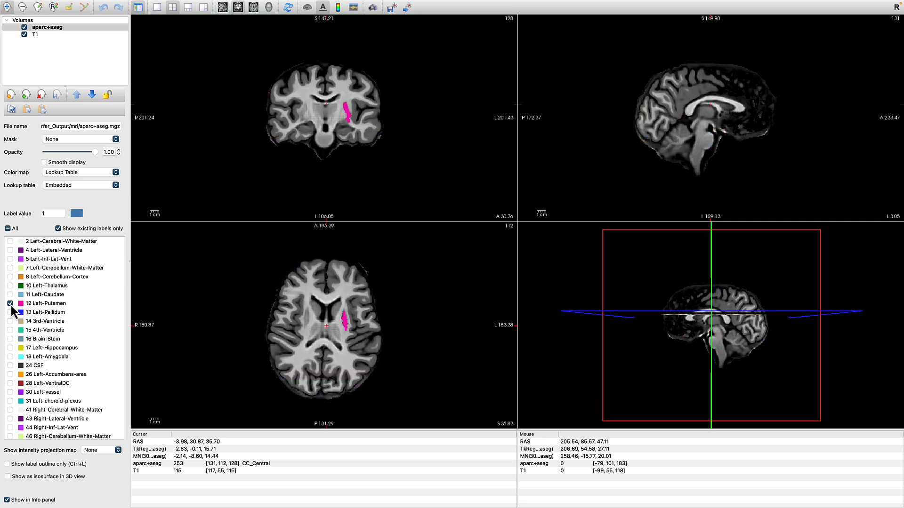
{"action": "left_click", "coordinate": [346, 106]}
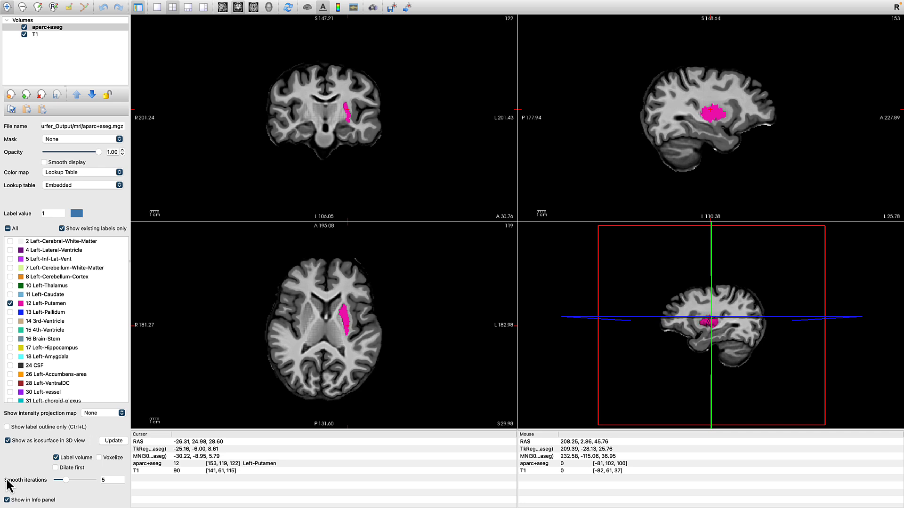
{"action": "mouse_move", "coordinate": [222, 276]}
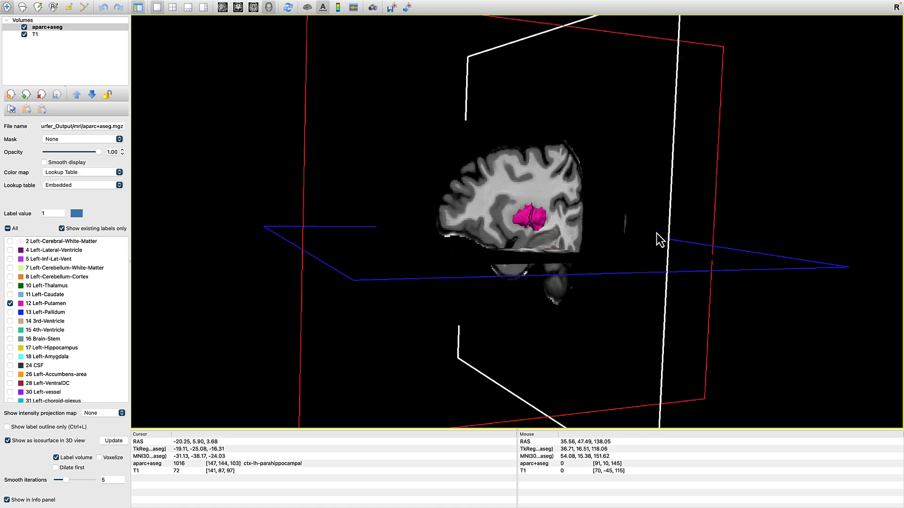
{"action": "left_click_drag", "start_coordinate": [659, 240], "coordinate": [393, 225]}
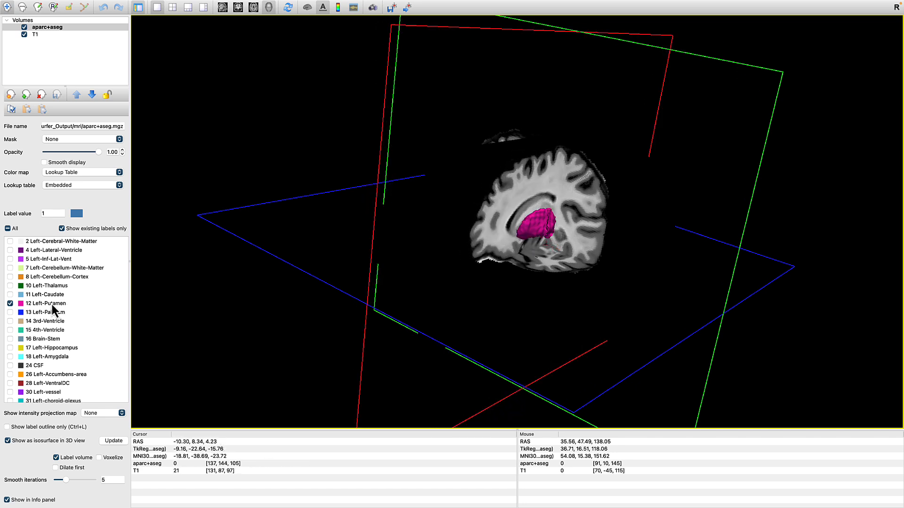
{"action": "left_click", "coordinate": [11, 294]}
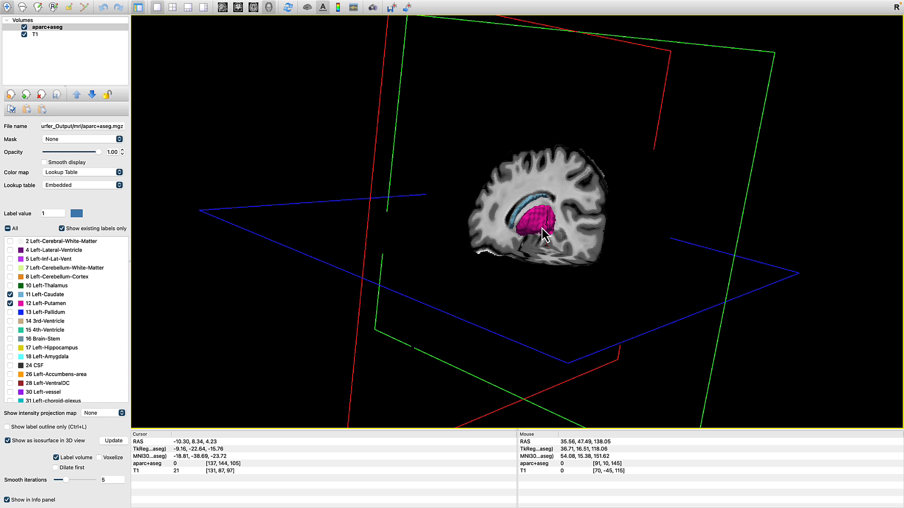
{"action": "mouse_move", "coordinate": [514, 271]}
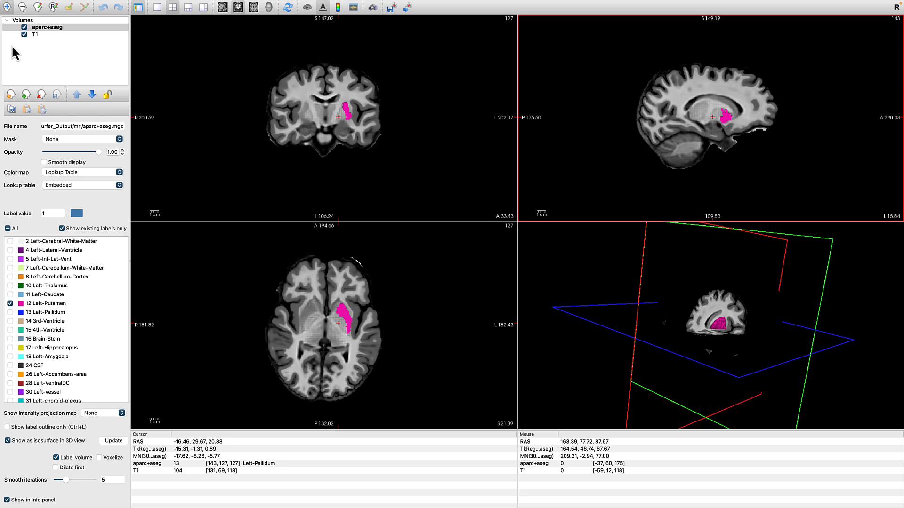
Hide aparc+aseg, create the LeftPutamen label volume on the T1 template, and choose 12 Left-Putamen for drawing.
{"action": "left_click", "coordinate": [25, 27]}
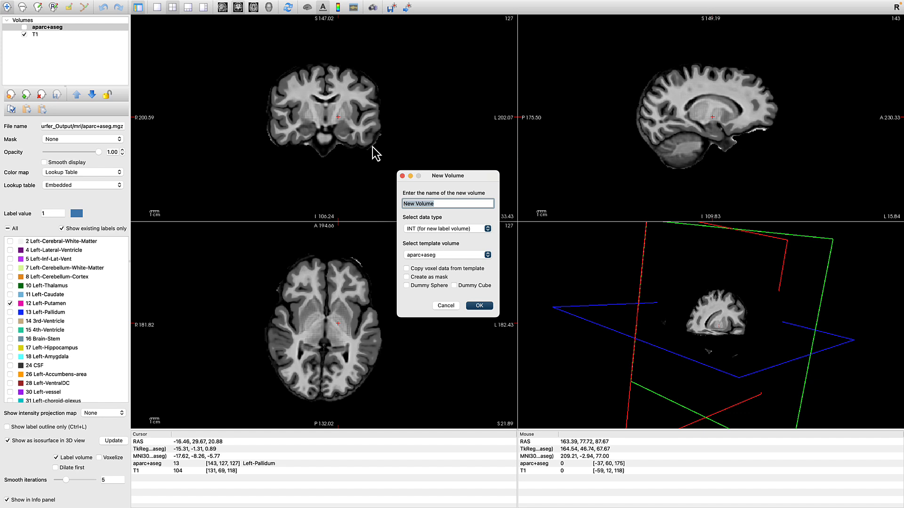
{"action": "type", "text": "LeftPuta"}
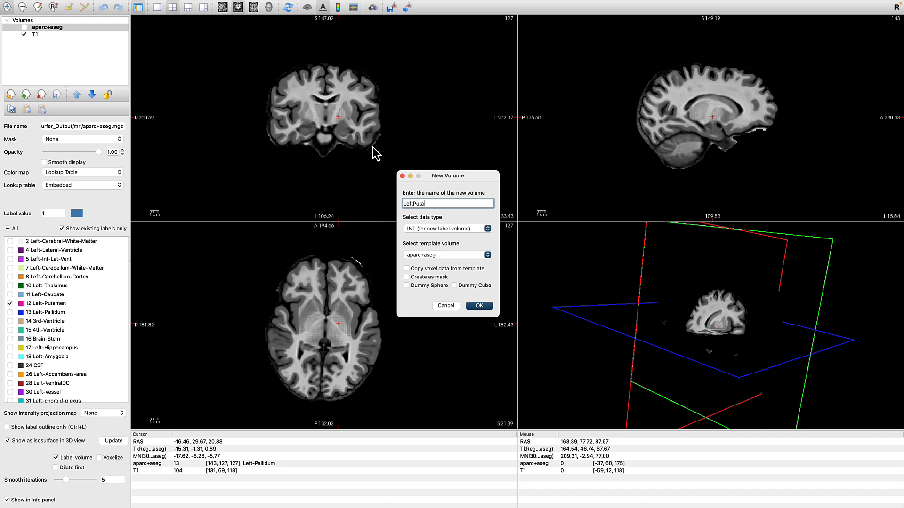
{"action": "type", "text": "men"}
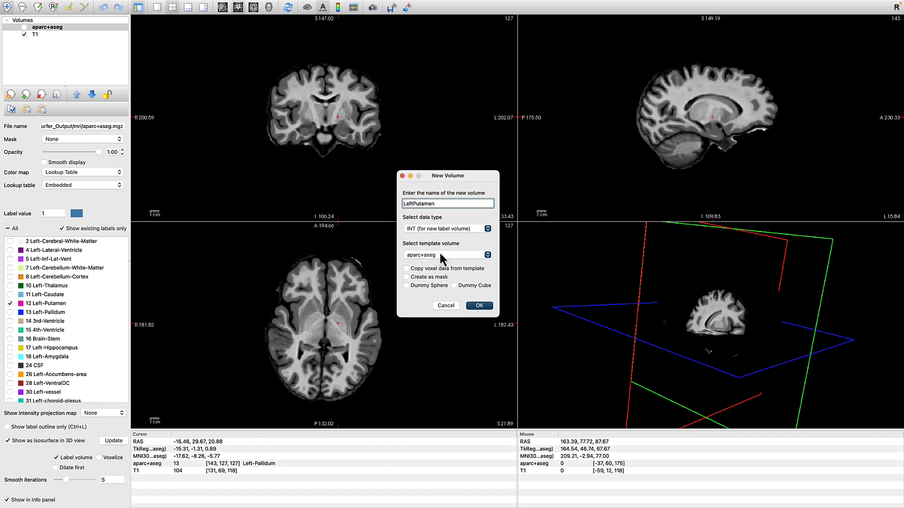
{"action": "left_click", "coordinate": [446, 255]}
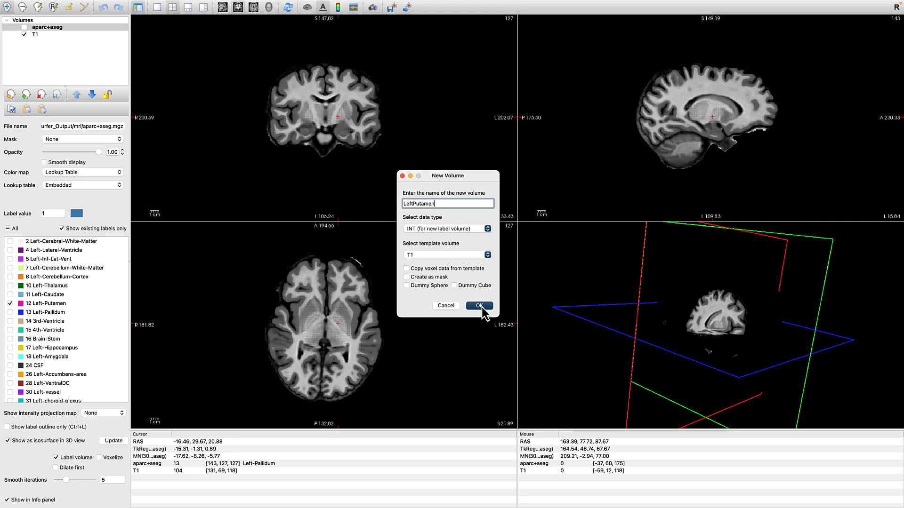
{"action": "left_click", "coordinate": [479, 305]}
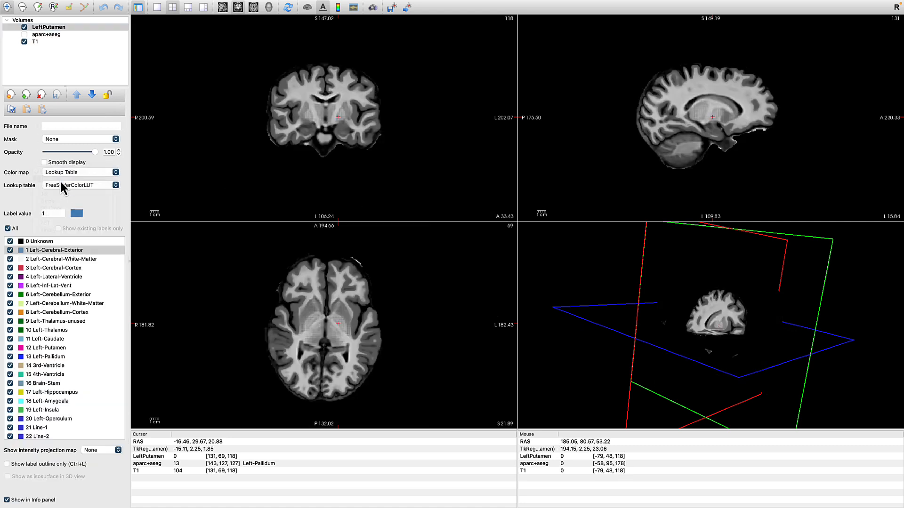
{"action": "mouse_move", "coordinate": [133, 143]}
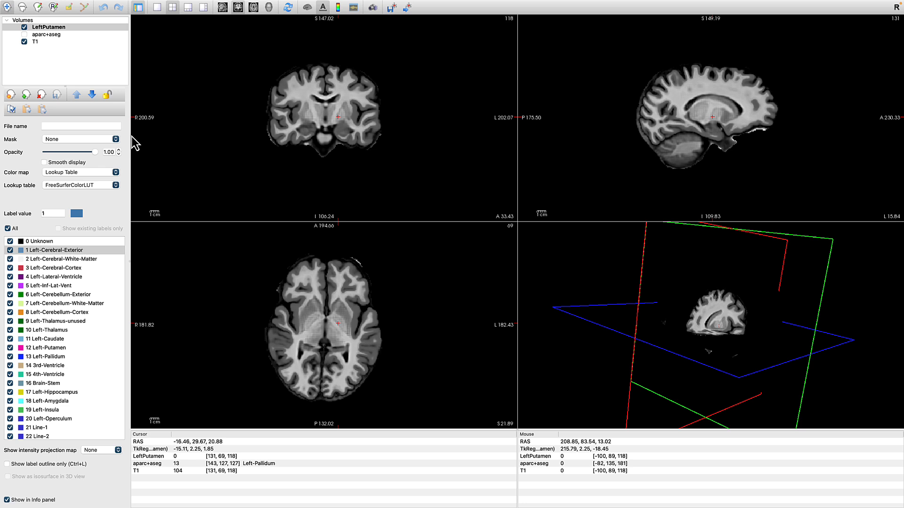
{"action": "mouse_move", "coordinate": [46, 355]}
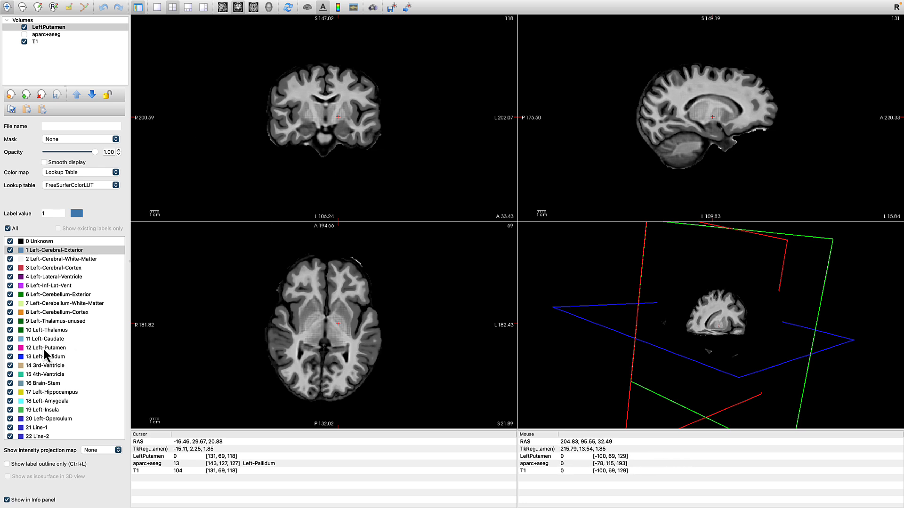
{"action": "left_click", "coordinate": [46, 348]}
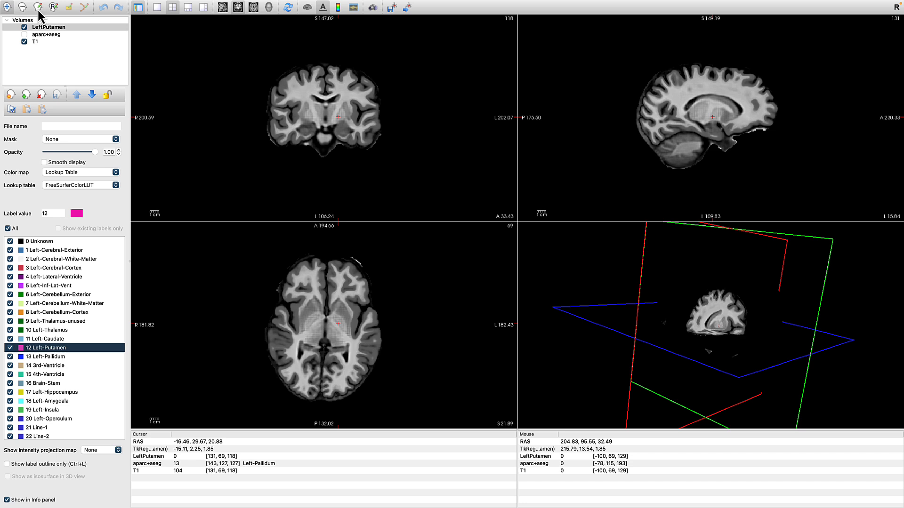
Enable Voxel Edit mode for hand-painting the LeftPutamen volume.
{"action": "left_click", "coordinate": [38, 6]}
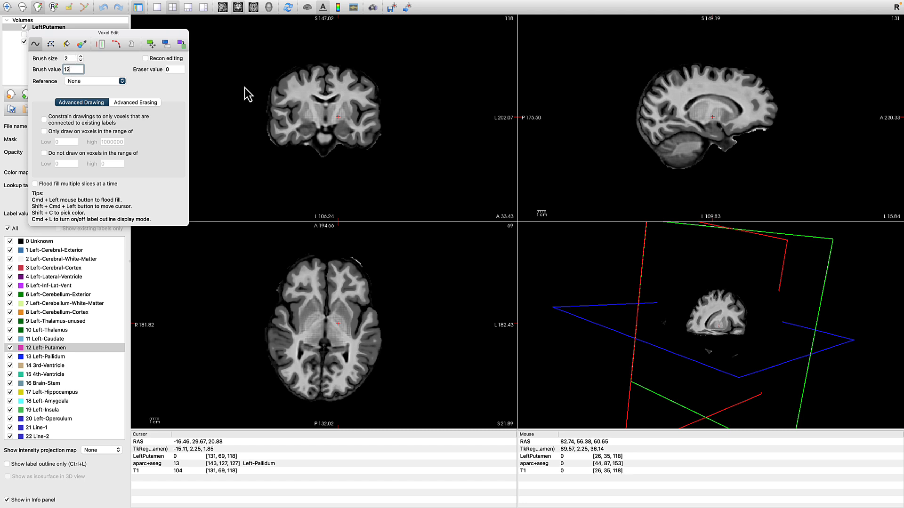
{"action": "mouse_move", "coordinate": [326, 323]}
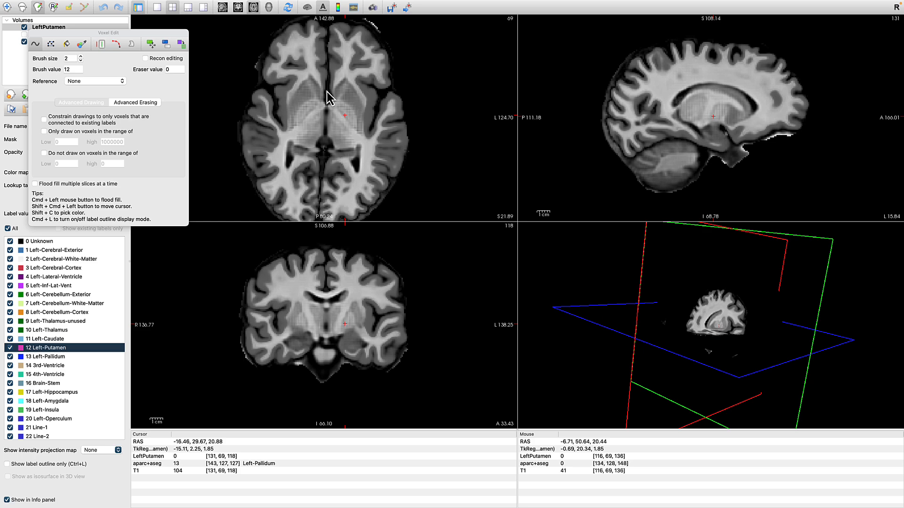
{"action": "mouse_move", "coordinate": [352, 109]}
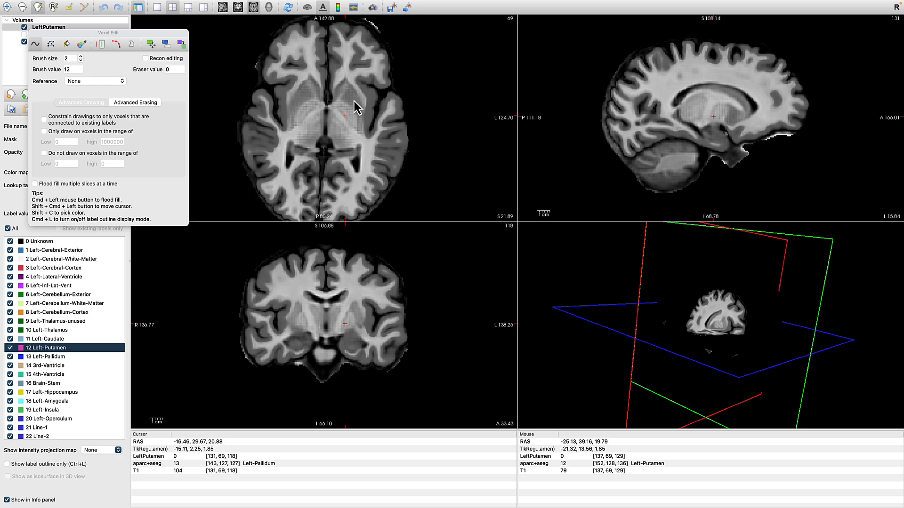
{"action": "mouse_move", "coordinate": [340, 96]}
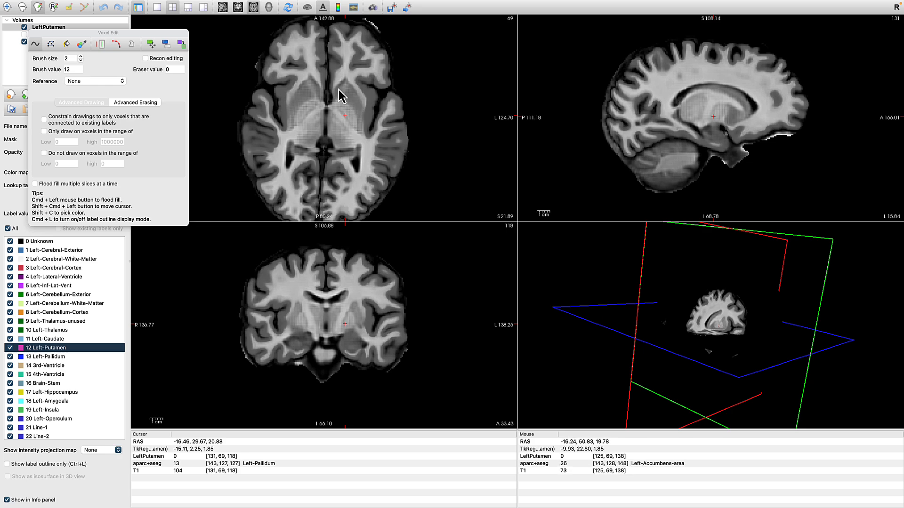
{"action": "mouse_move", "coordinate": [345, 119]}
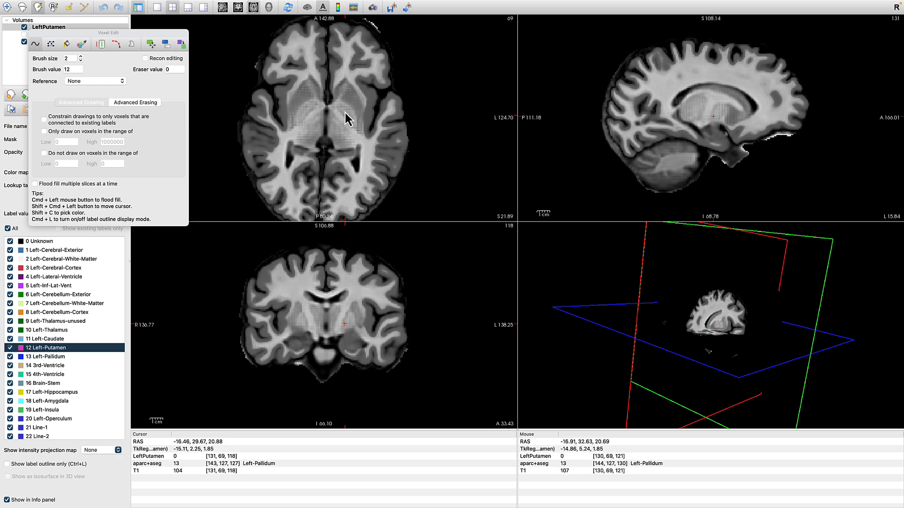
{"action": "mouse_move", "coordinate": [348, 120]}
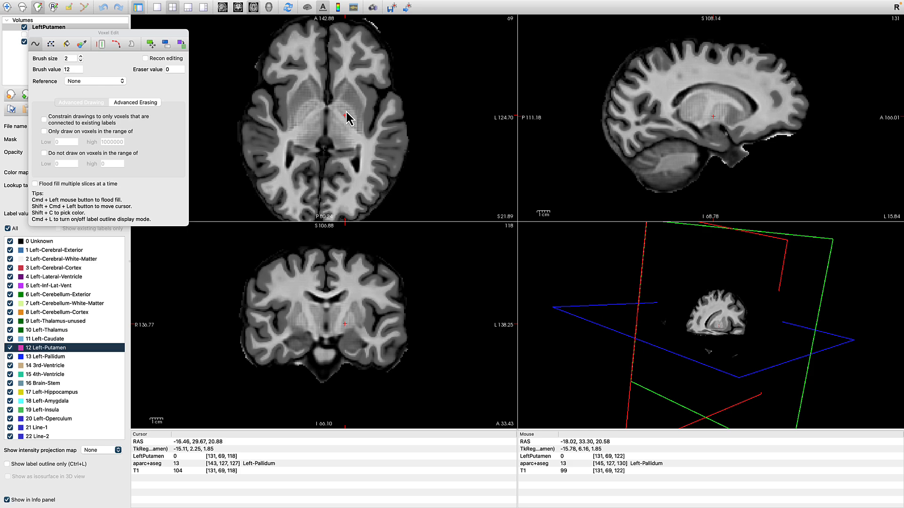
{"action": "mouse_move", "coordinate": [358, 113]}
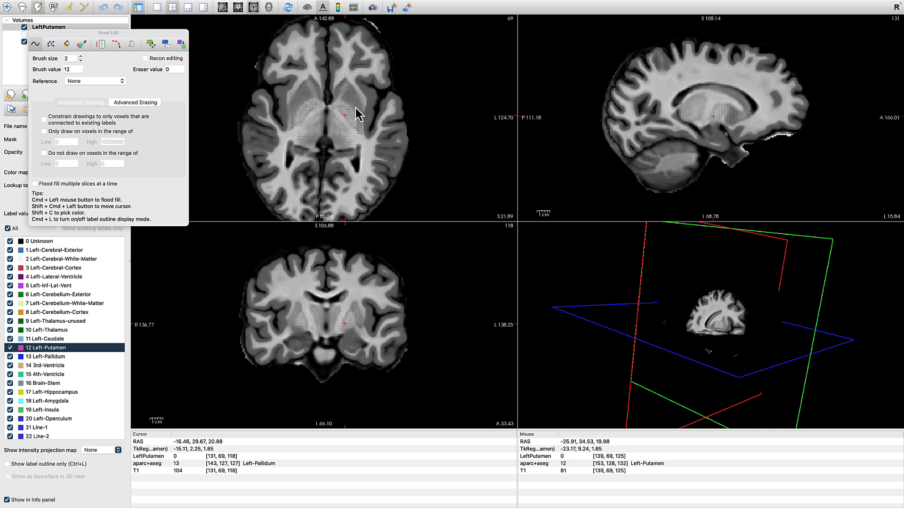
Trace the putamen outline in magenta on the axial slice and fill it in.
{"action": "left_click_drag", "start_coordinate": [344, 115], "coordinate": [361, 109]}
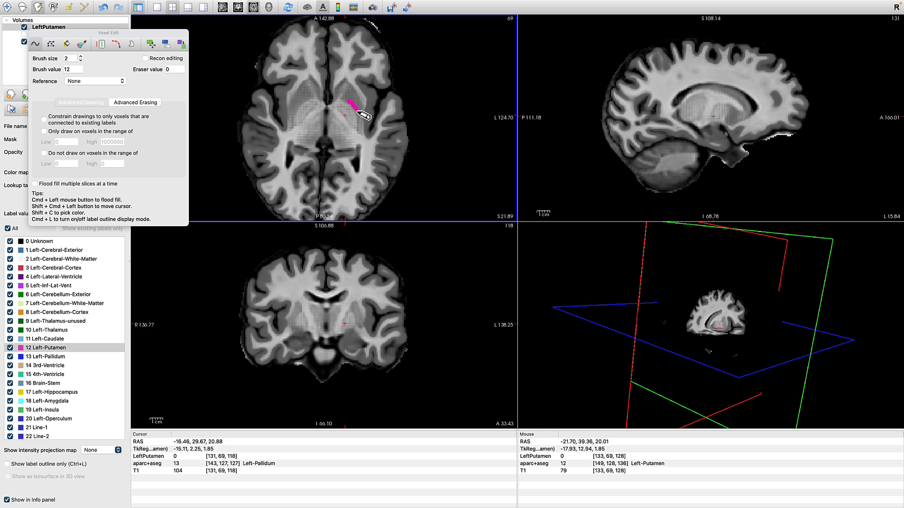
{"action": "left_click_drag", "start_coordinate": [343, 101], "coordinate": [364, 122]}
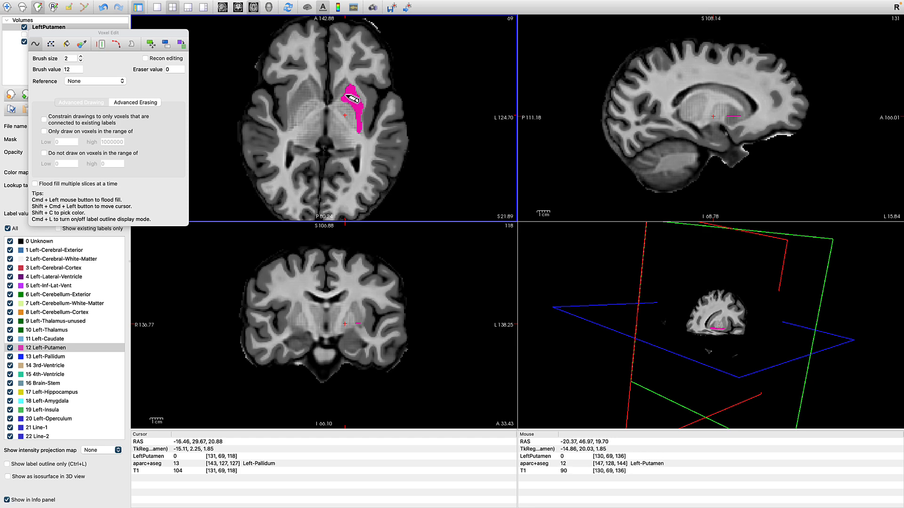
{"action": "left_click_drag", "start_coordinate": [361, 101], "coordinate": [355, 112]}
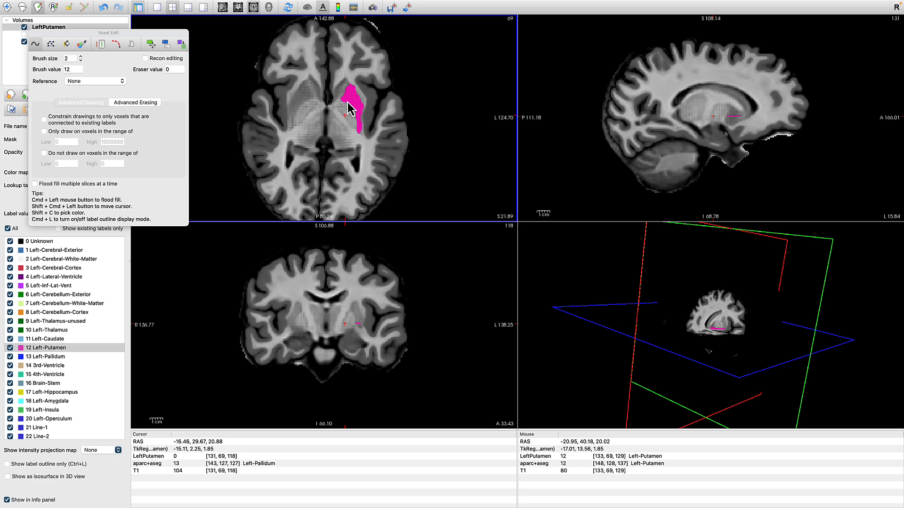
{"action": "mouse_move", "coordinate": [339, 98]}
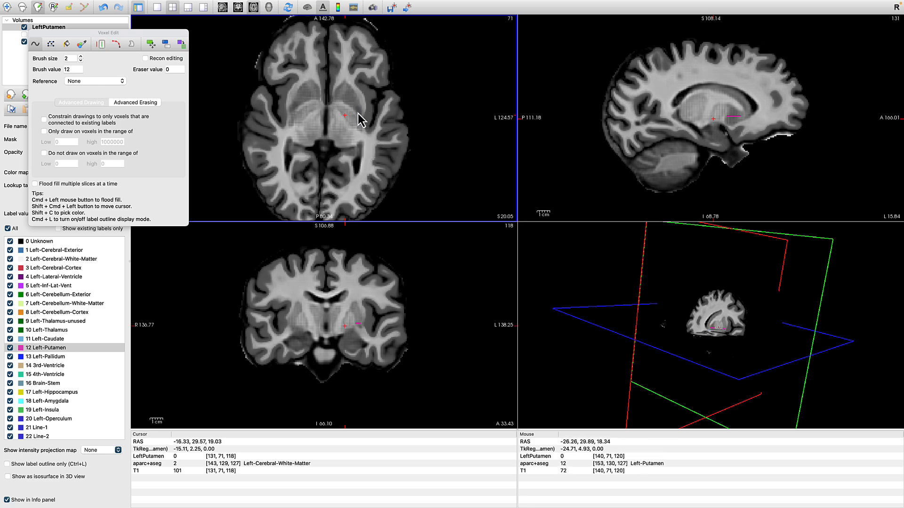
Outline and extend the magenta putamen patch on slice 71, touching up its edge.
{"action": "left_click", "coordinate": [348, 106]}
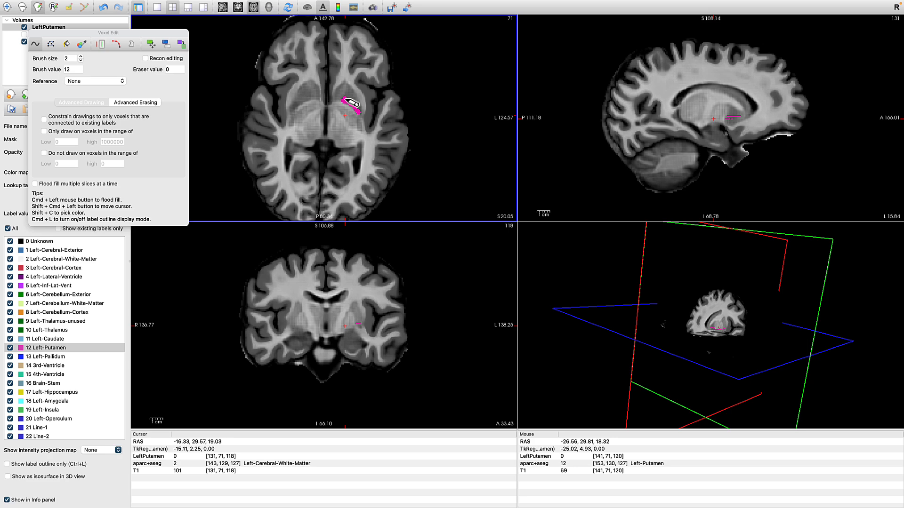
{"action": "left_click_drag", "start_coordinate": [345, 109], "coordinate": [363, 104]}
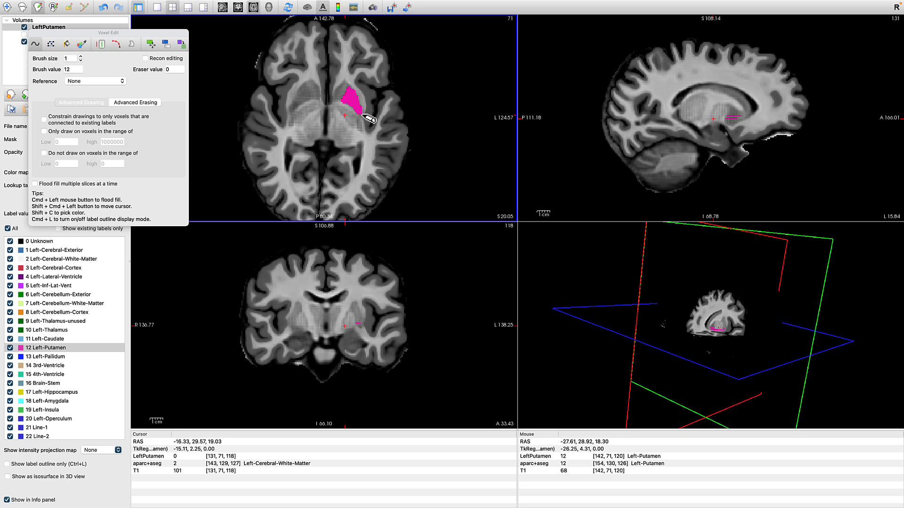
{"action": "left_click_drag", "start_coordinate": [357, 109], "coordinate": [357, 136]}
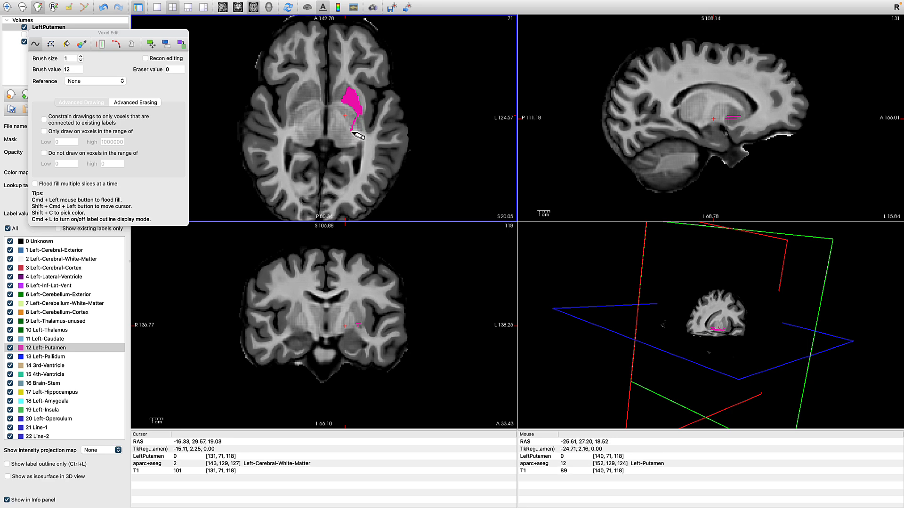
{"action": "mouse_move", "coordinate": [367, 130]}
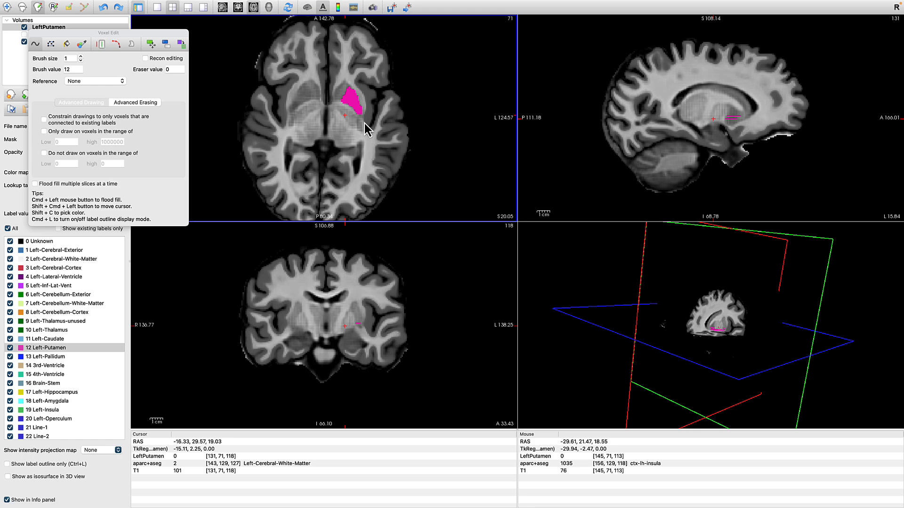
{"action": "left_click", "coordinate": [366, 126]}
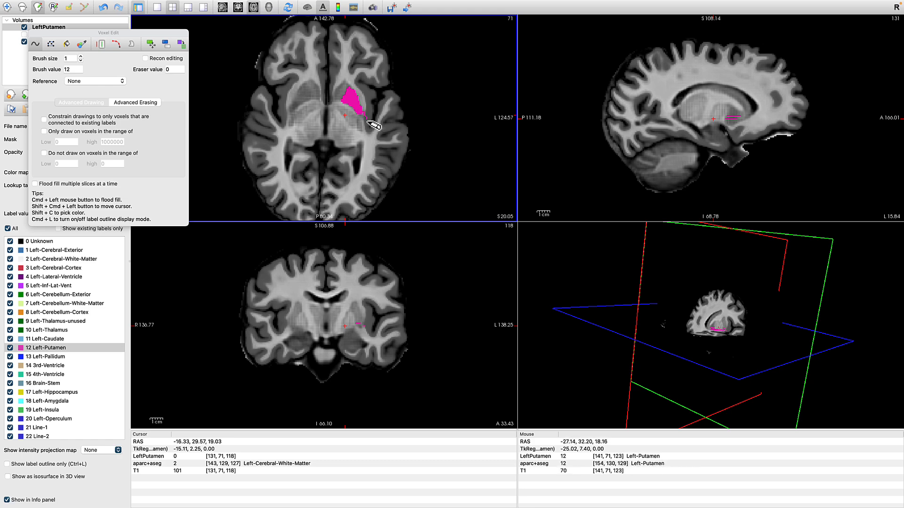
{"action": "mouse_move", "coordinate": [369, 128]}
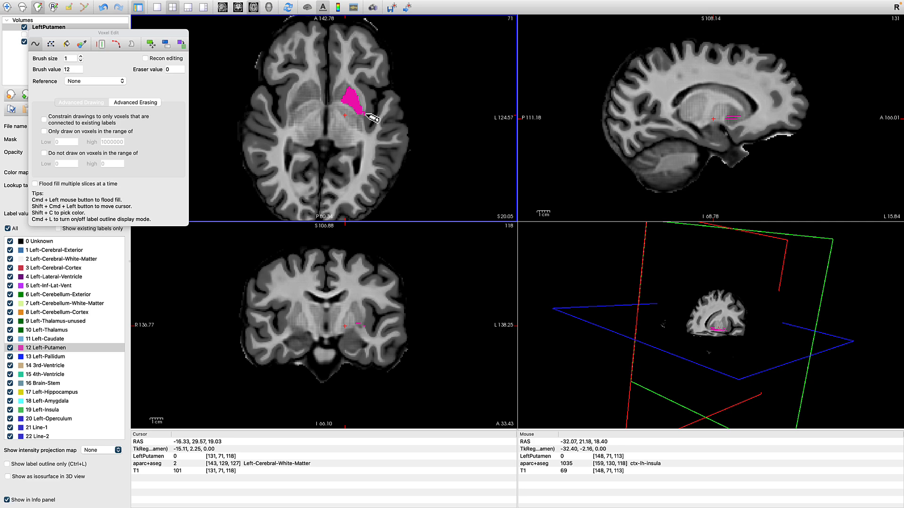
{"action": "mouse_move", "coordinate": [367, 118]}
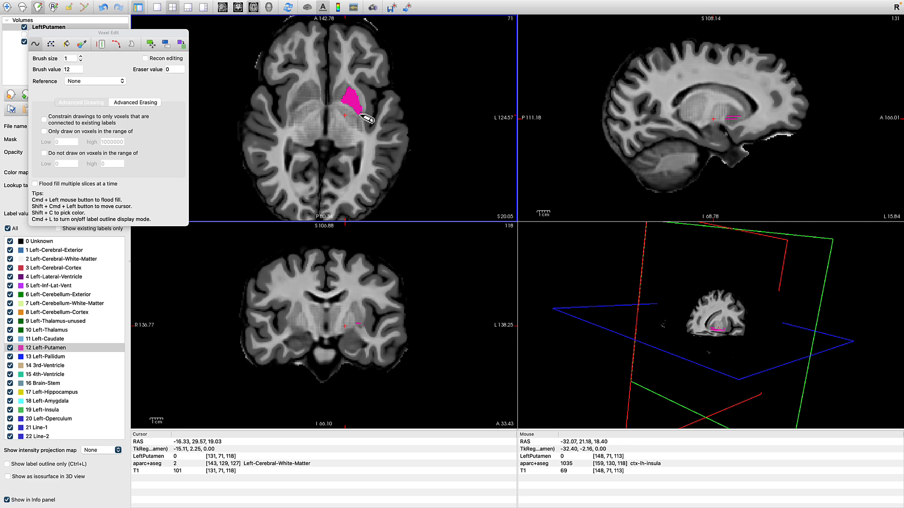
{"action": "mouse_move", "coordinate": [361, 119]}
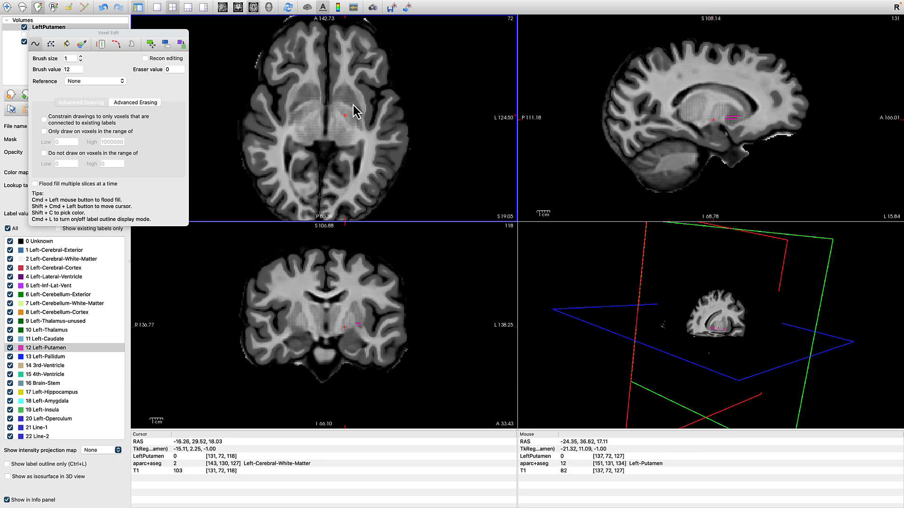
{"action": "mouse_move", "coordinate": [53, 52]}
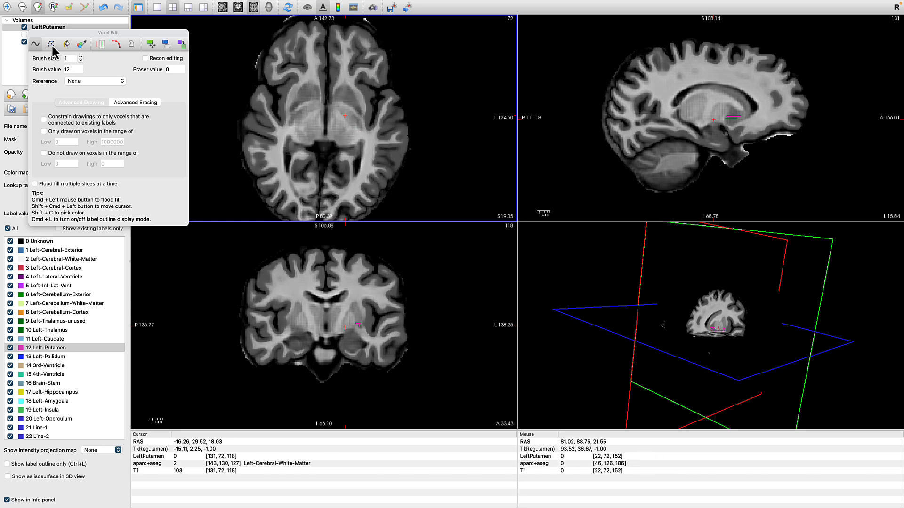
Switch to the PolyLine tool and place putamen outline points on slice 72.
{"action": "left_click", "coordinate": [51, 44]}
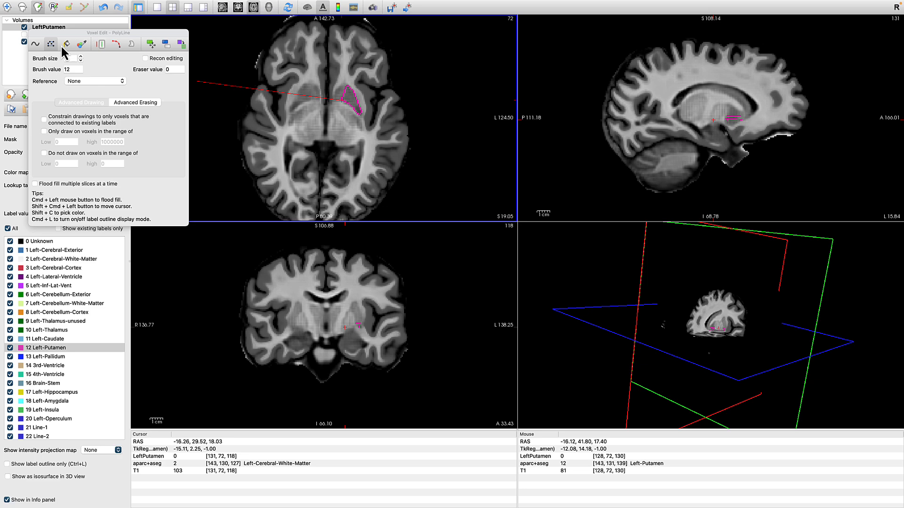
{"action": "left_click", "coordinate": [66, 45]}
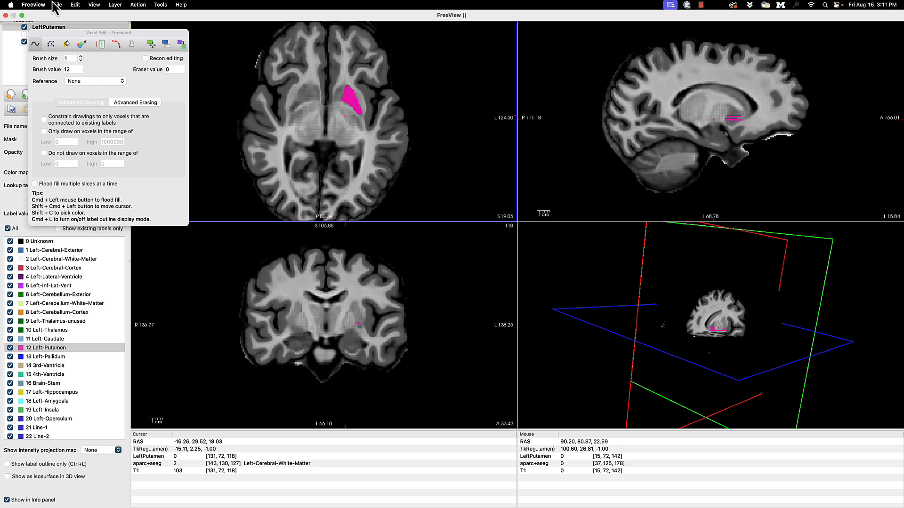
Create a new volume named RightPutamen with T1 as the template.
{"action": "left_click", "coordinate": [57, 5]}
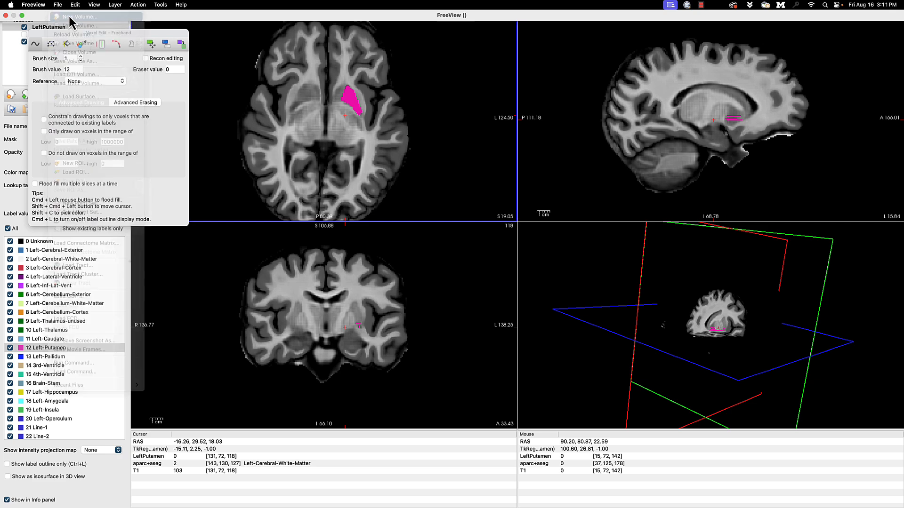
{"action": "left_click", "coordinate": [79, 16]}
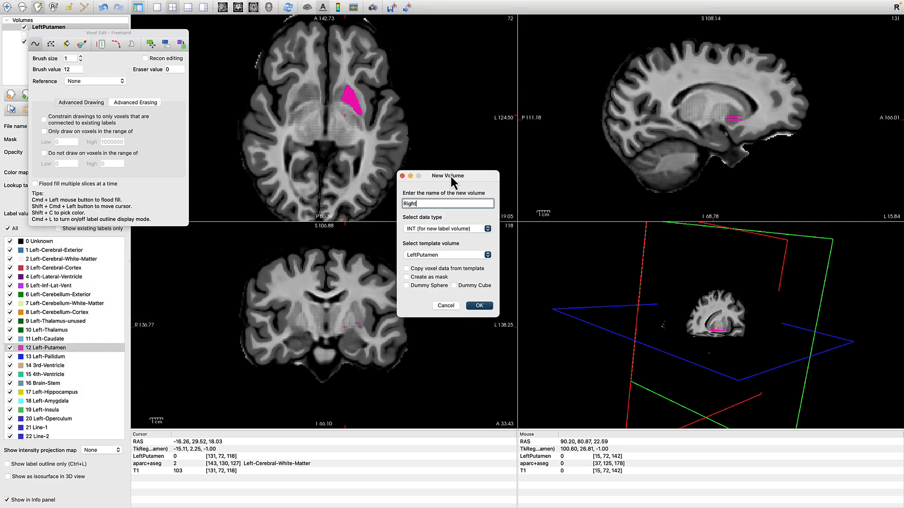
{"action": "type", "text": "Putamen"}
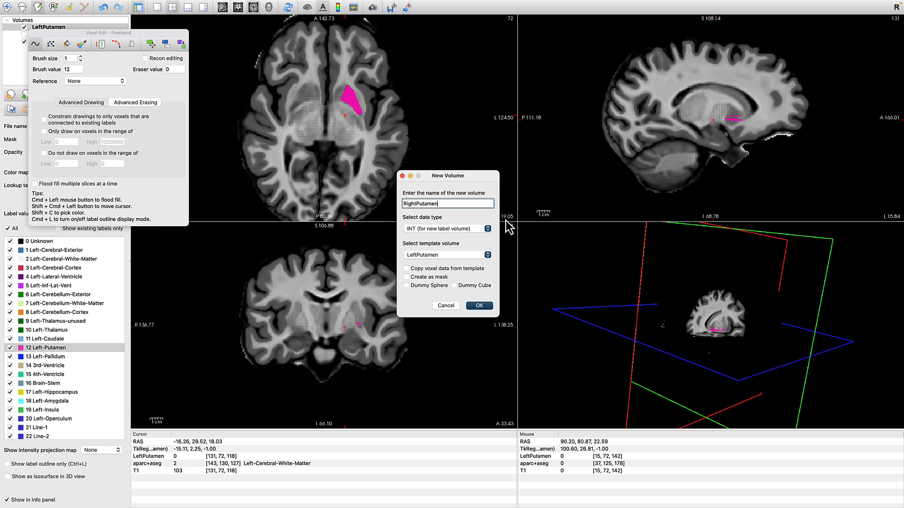
{"action": "left_click", "coordinate": [447, 255]}
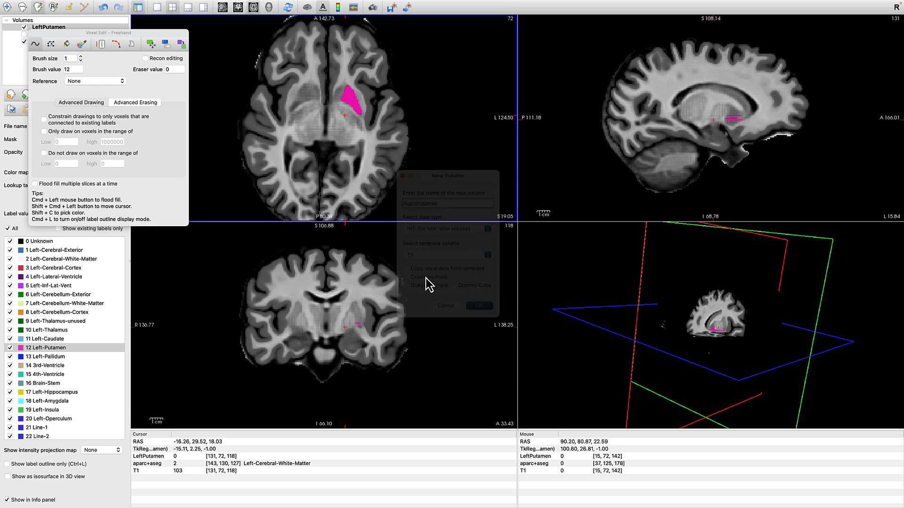
{"action": "left_click", "coordinate": [479, 305]}
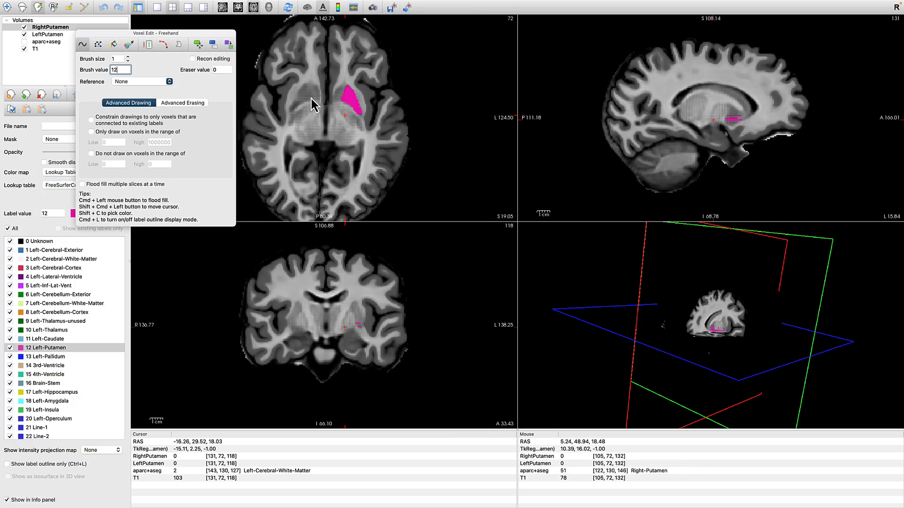
{"action": "mouse_move", "coordinate": [54, 337]}
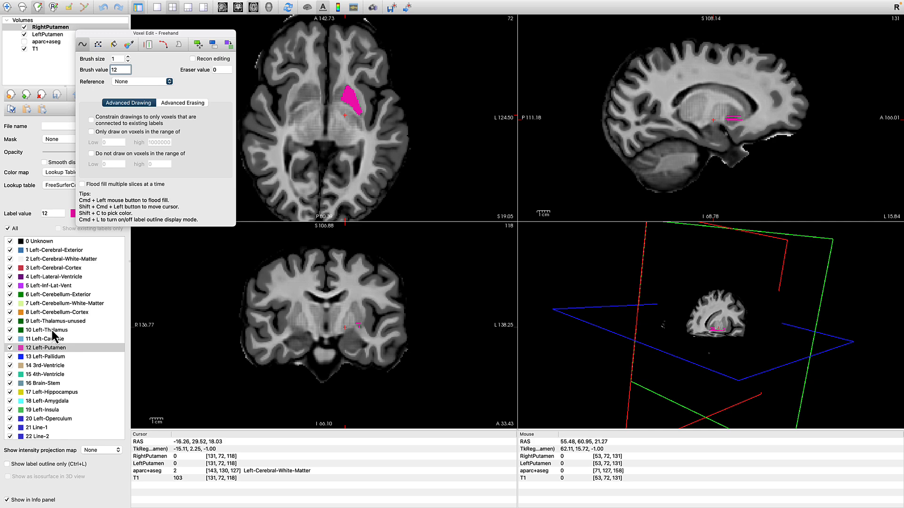
Select the RightPutamen volume and choose 51 Right-Putamen as the drawing label.
{"action": "scroll", "scroll_direction": "down", "scroll_amount": 3}
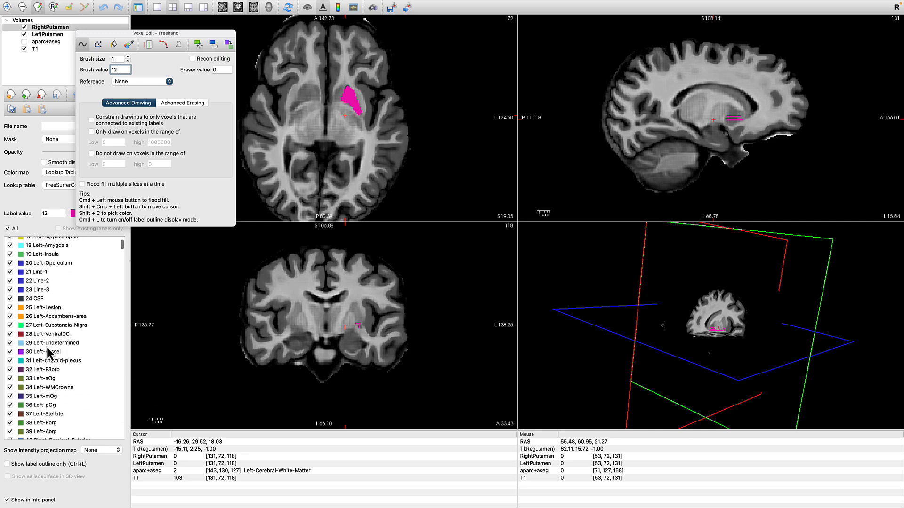
{"action": "left_click", "coordinate": [48, 35]}
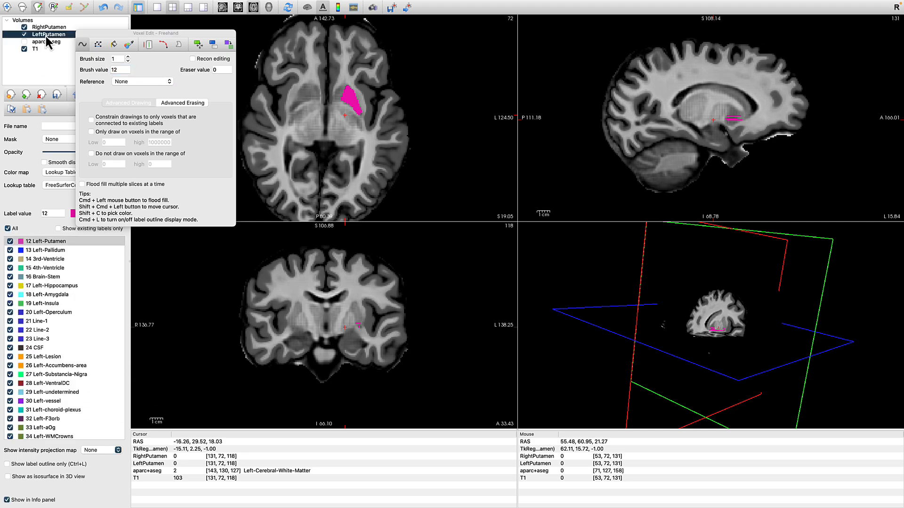
{"action": "left_click", "coordinate": [52, 26]}
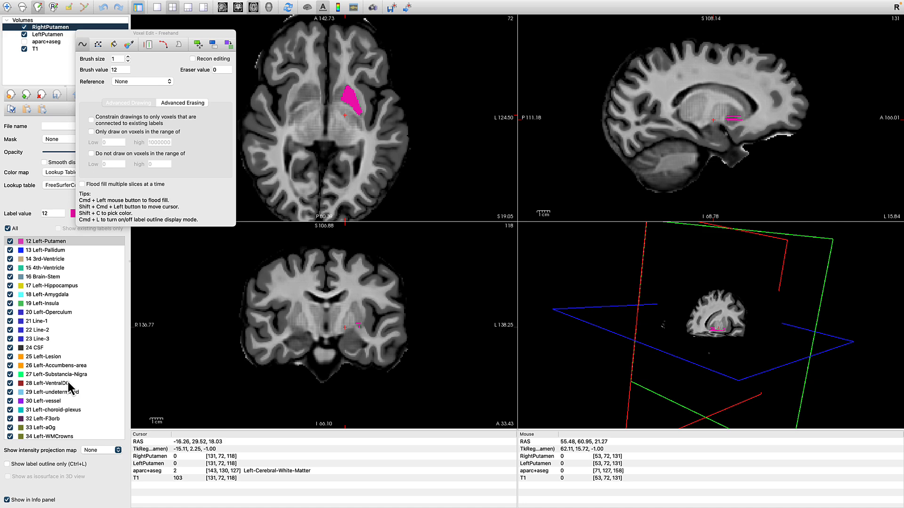
{"action": "scroll", "scroll_direction": "down", "scroll_amount": 3}
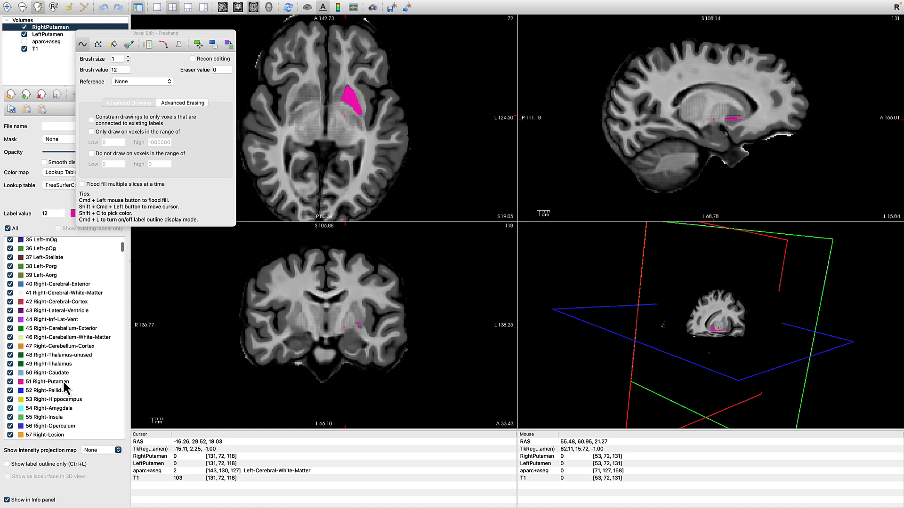
{"action": "left_click", "coordinate": [49, 381]}
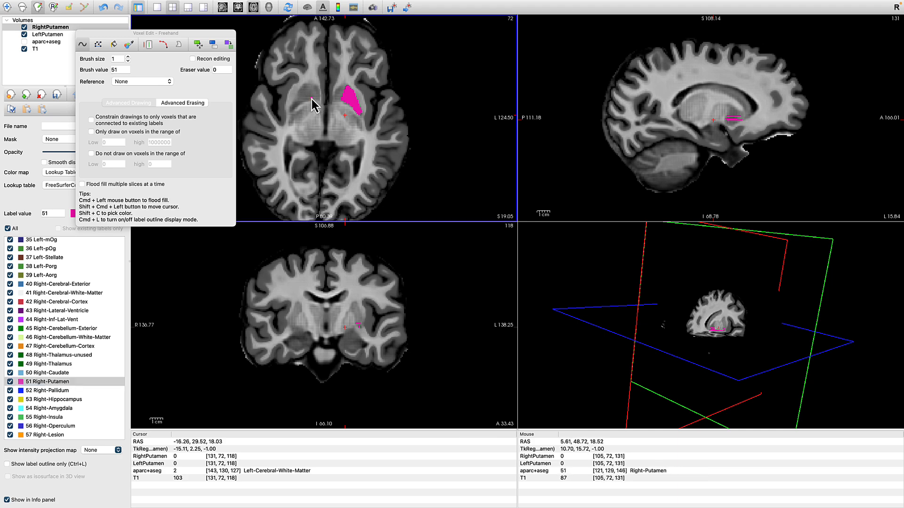
Paint right putamen voxels on the axial slice with the Freehand tool.
{"action": "left_click", "coordinate": [302, 92]}
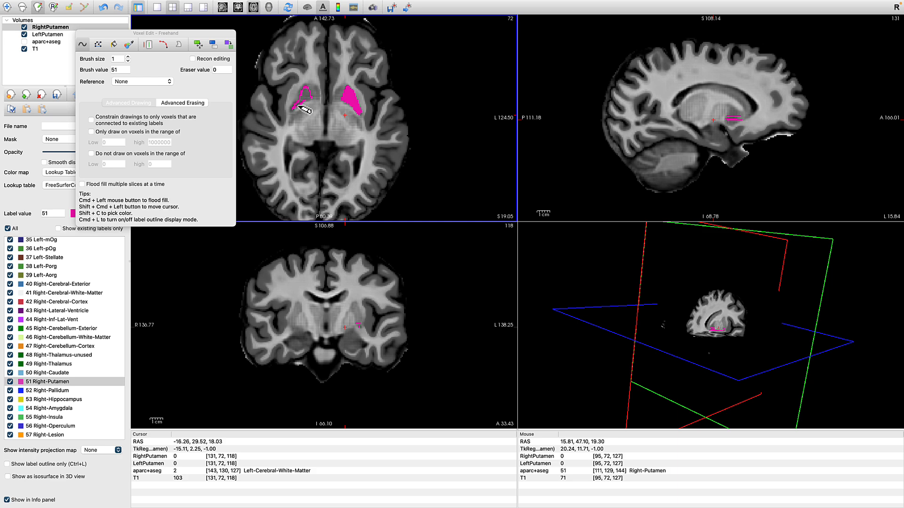
{"action": "mouse_move", "coordinate": [301, 114]}
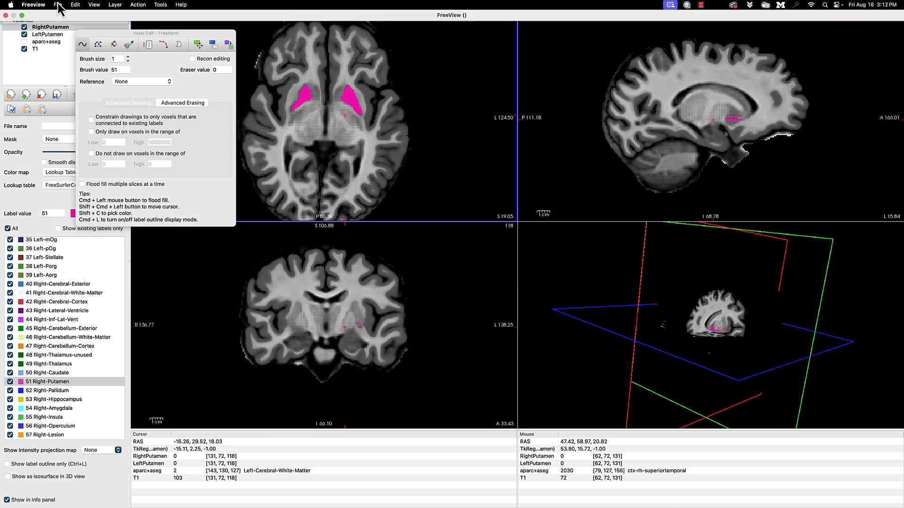
Save the RightPutamen volume as RightPutamen.mgz in the volume file format.
{"action": "left_click", "coordinate": [58, 4]}
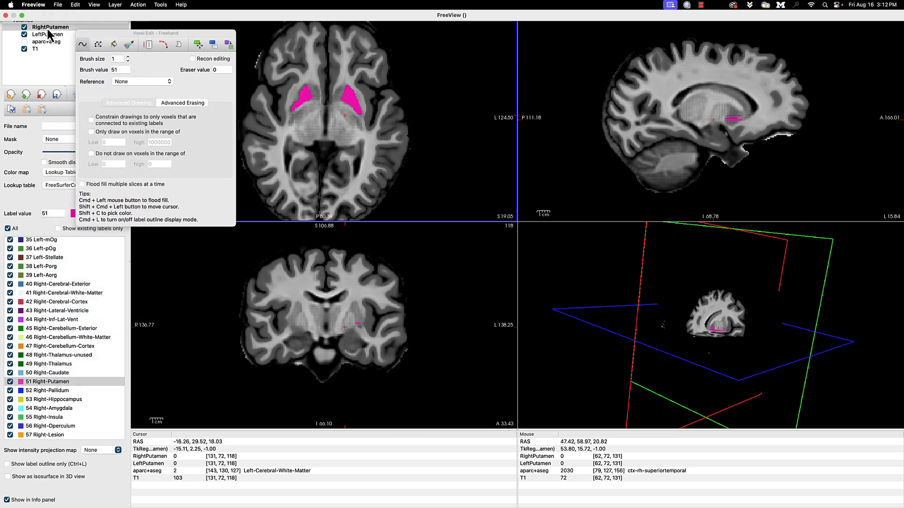
{"action": "left_click", "coordinate": [57, 5]}
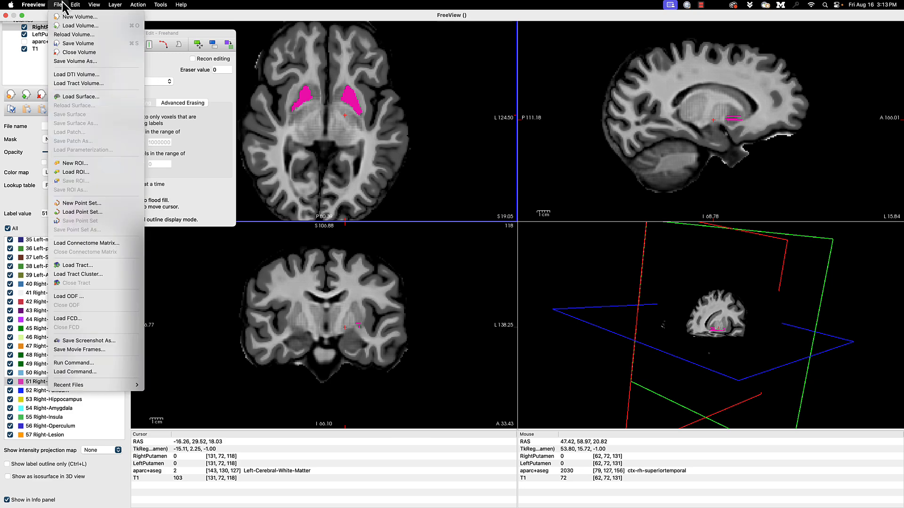
{"action": "left_click", "coordinate": [58, 4]}
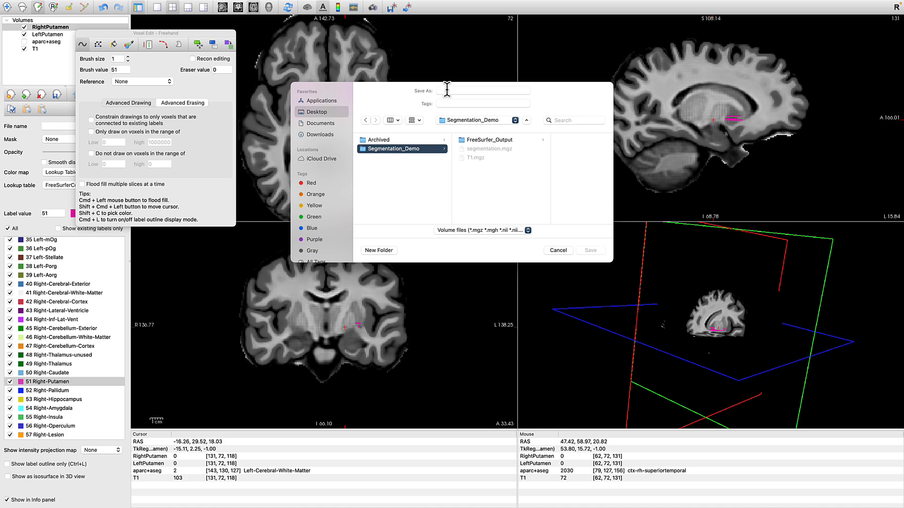
{"action": "type", "text": "RightPutamen"}
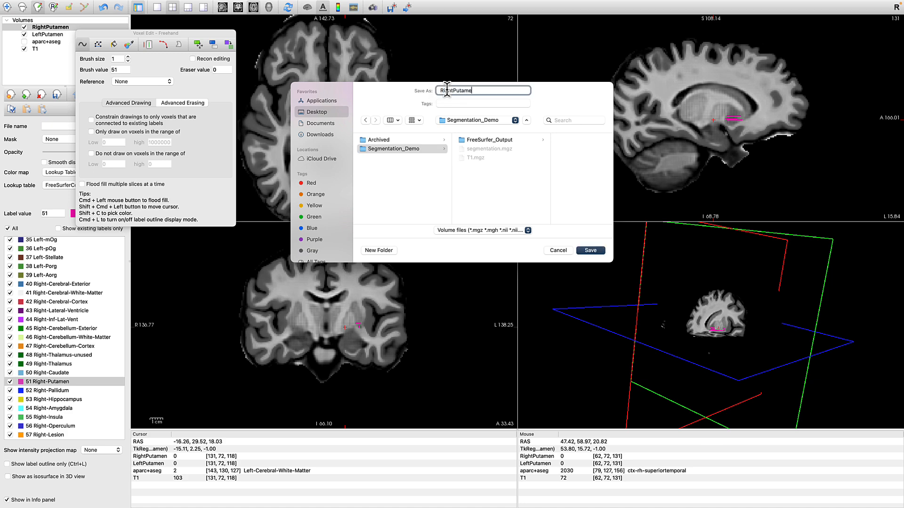
{"action": "left_click", "coordinate": [480, 230]}
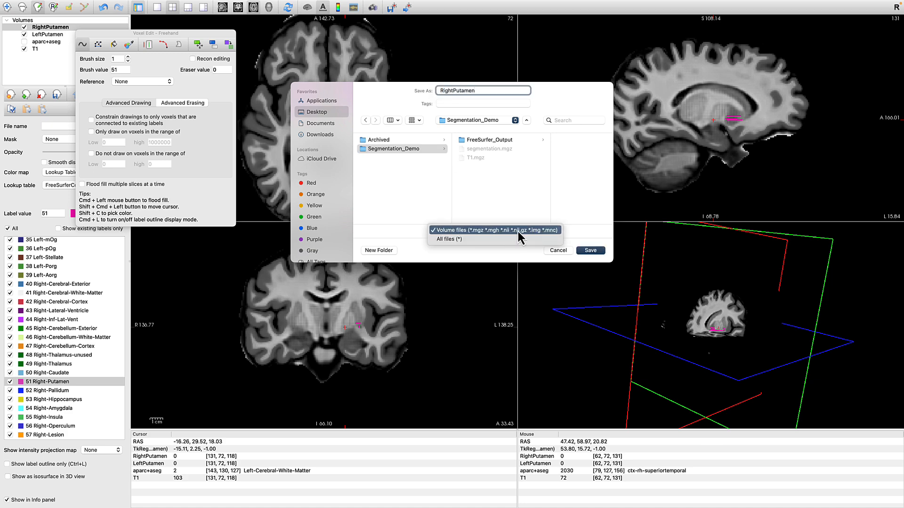
{"action": "left_click", "coordinate": [494, 230]}
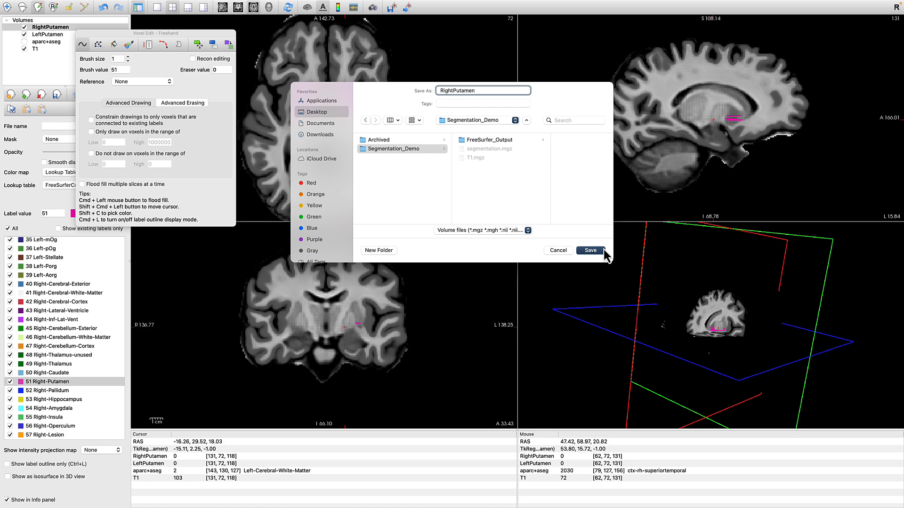
{"action": "left_click", "coordinate": [589, 250]}
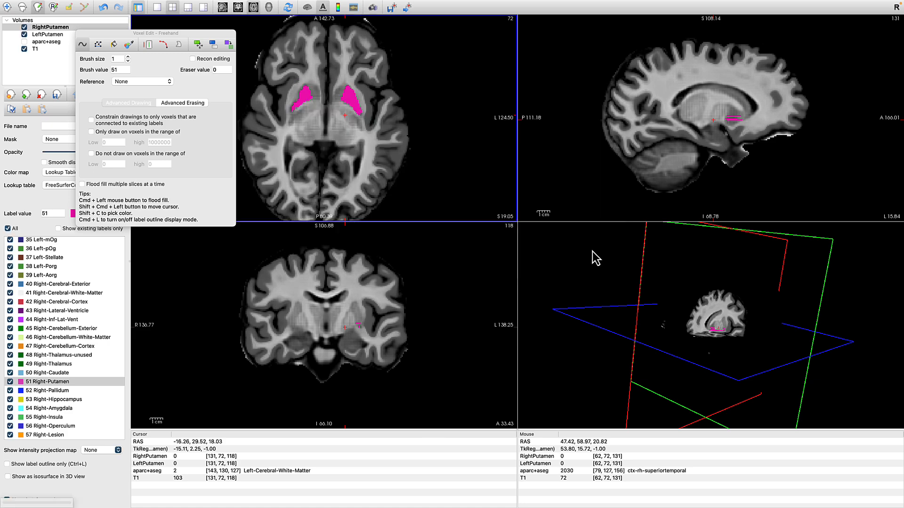
Select the LeftPutamen volume and save it as LeftPutamen.mgz.
{"action": "left_click", "coordinate": [49, 34]}
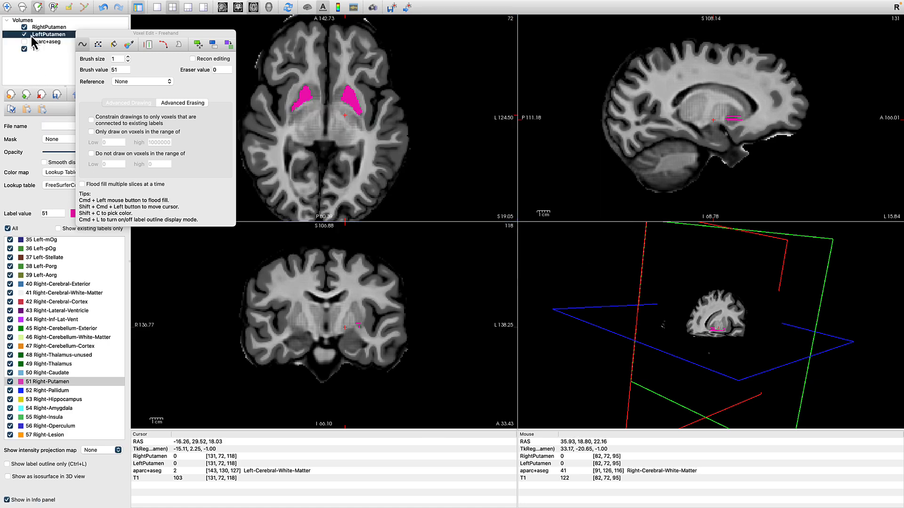
{"action": "left_click", "coordinate": [59, 5]}
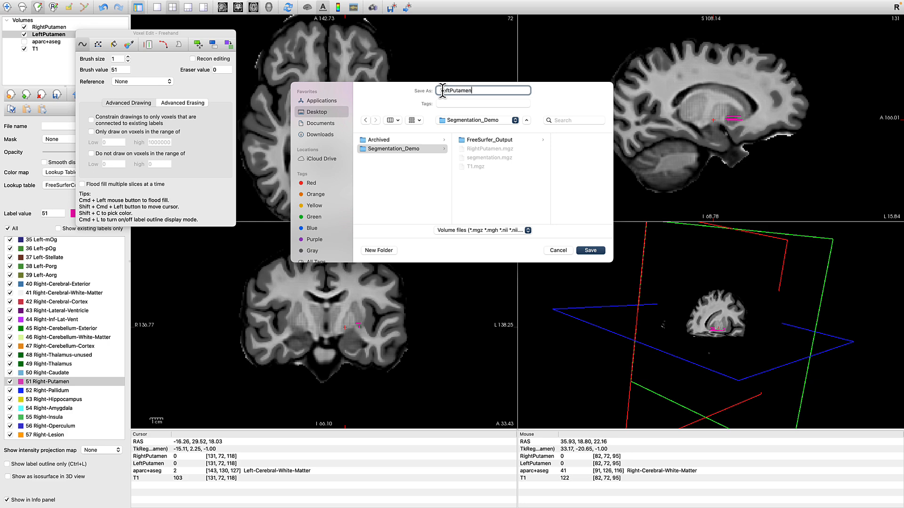
{"action": "left_click", "coordinate": [590, 251]}
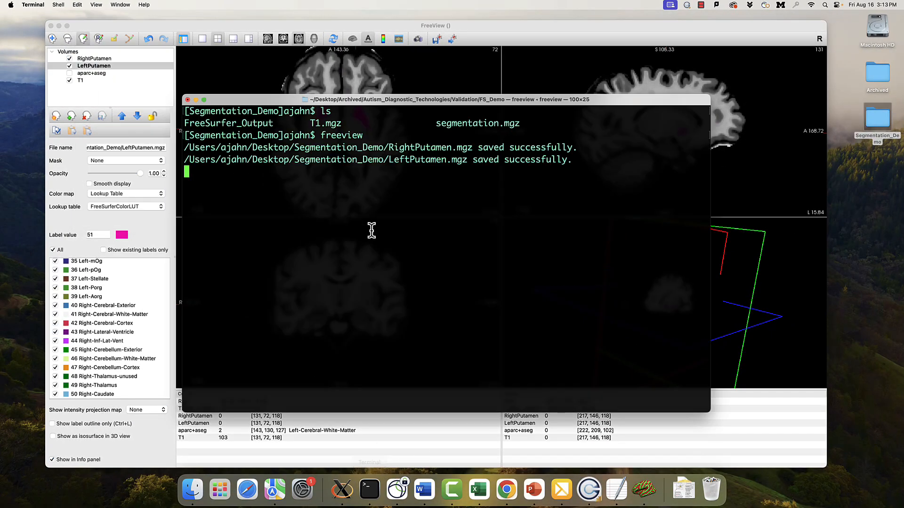
Suspend Freeview and resume it in the background to free the shell.
{"action": "key", "text": "ctrl+z"}
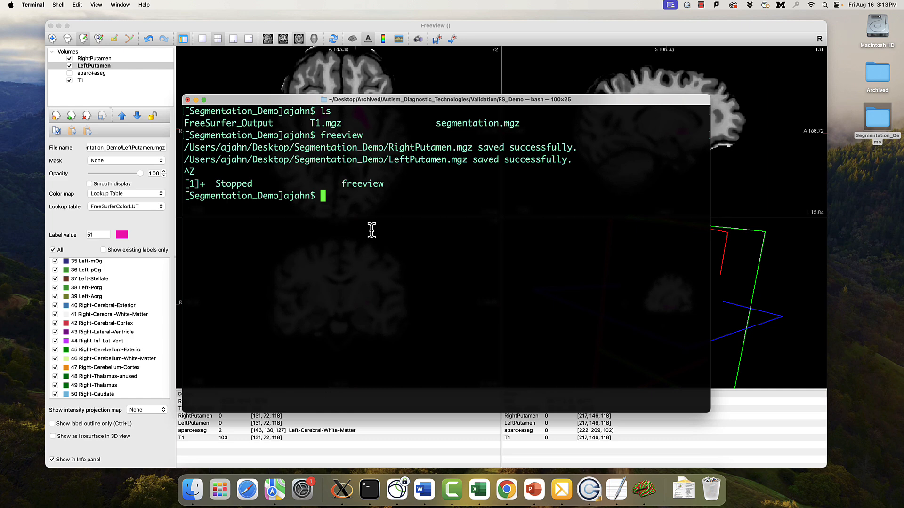
{"action": "type", "text": "bg"}
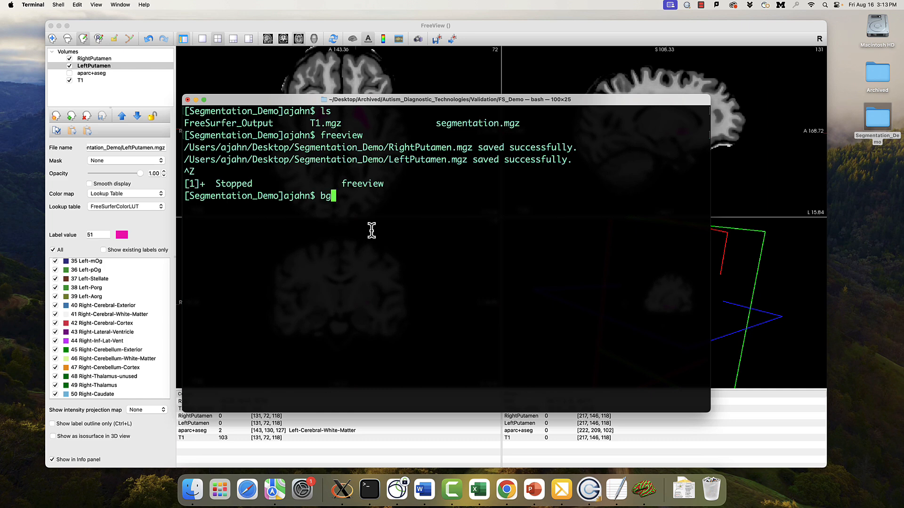
{"action": "key", "text": "Return"}
{"action": "type", "text": "ls"}
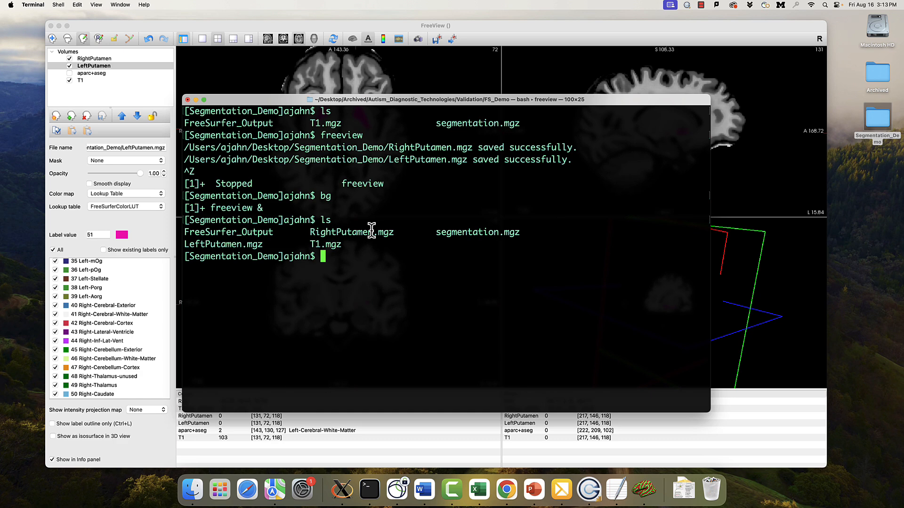
Convert LeftPutamen.mgz and RightPutamen.mgz to .nii with mri_convert.
{"action": "type", "text": "mri_convert"}
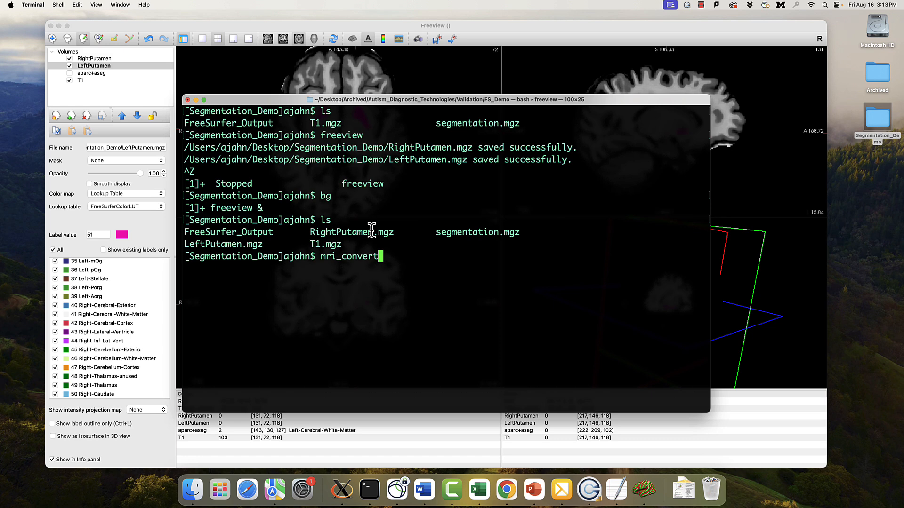
{"action": "type", "text": "LeftPutamen.mgz"}
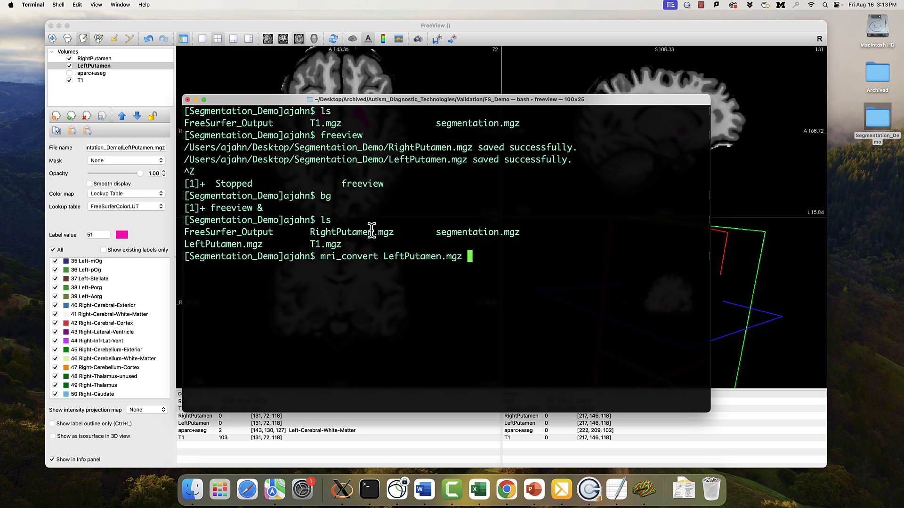
{"action": "type", "text": "LeftP"}
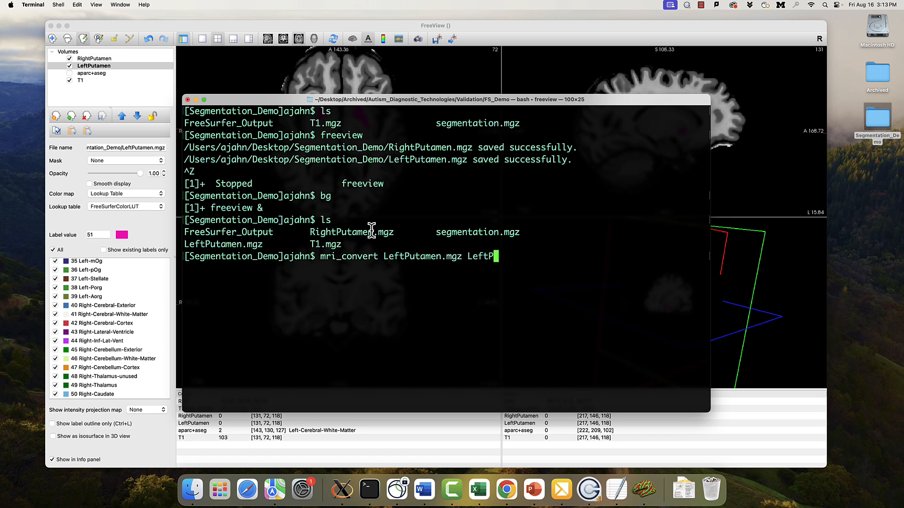
{"action": "type", "text": "utamen.nii"}
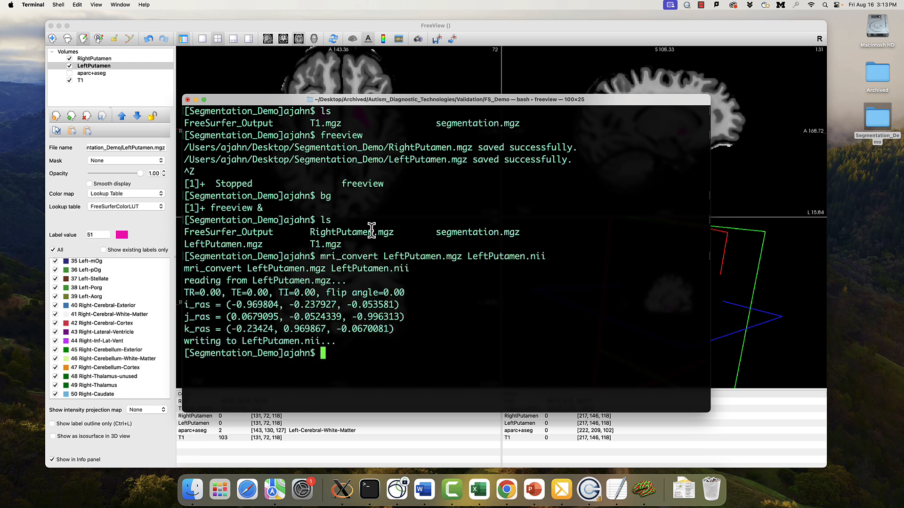
{"action": "type", "text": "mri_convert RightPutamen.mgz"}
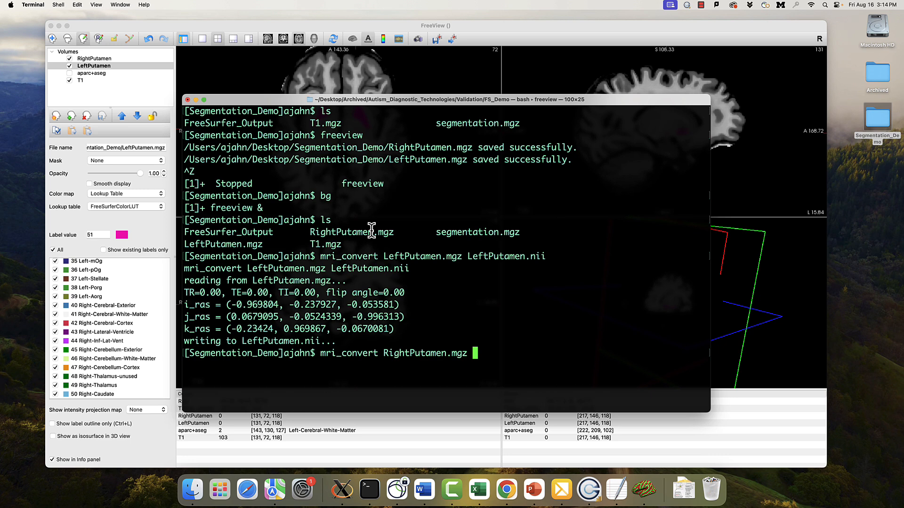
{"action": "type", "text": "RightPutame"}
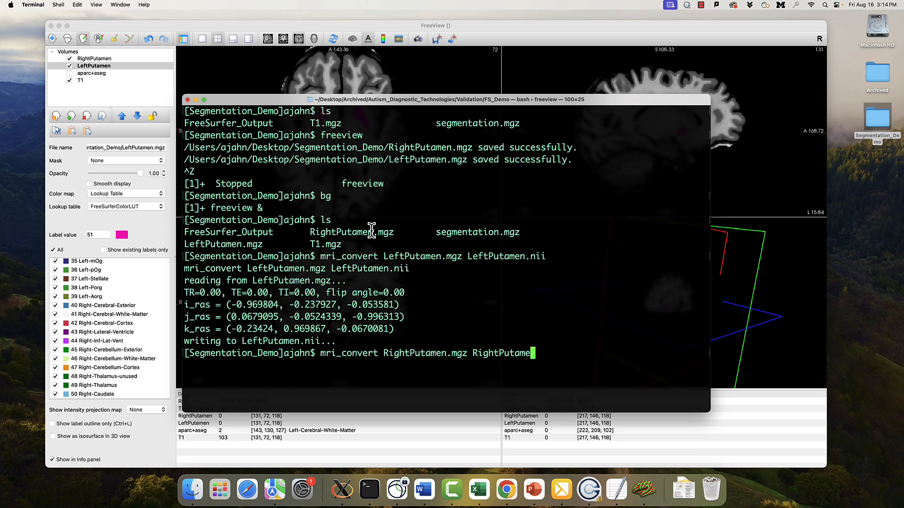
{"action": "type", "text": ".nii"}
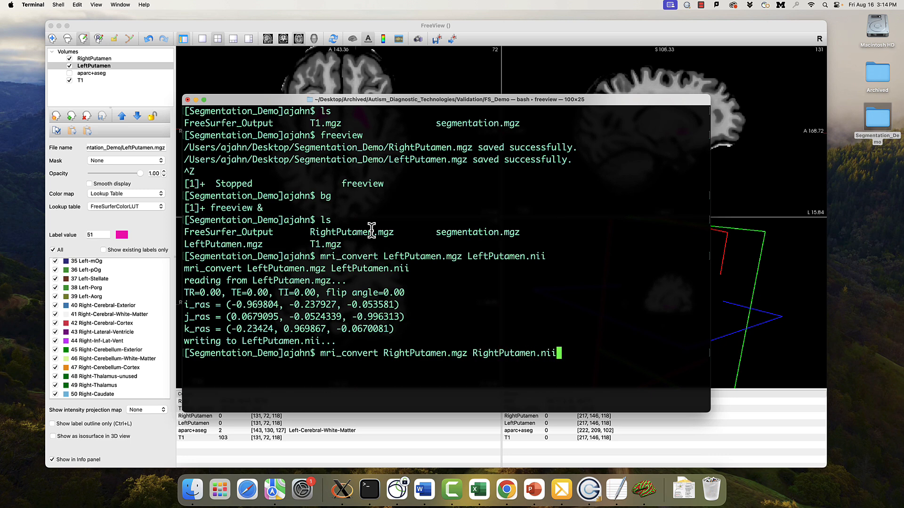
Begin a 3dcalc command to combine the two putamen volumes.
{"action": "type", "text": "mr"}
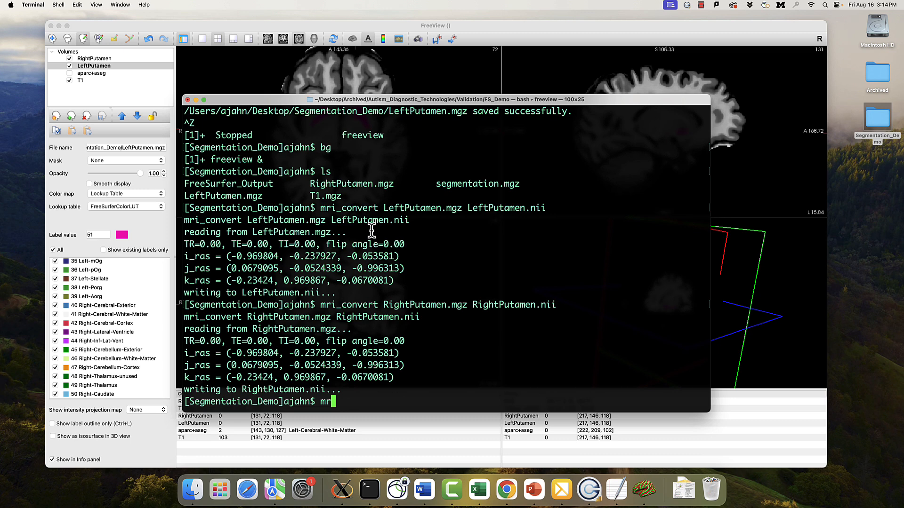
{"action": "type", "text": "3dcalc"}
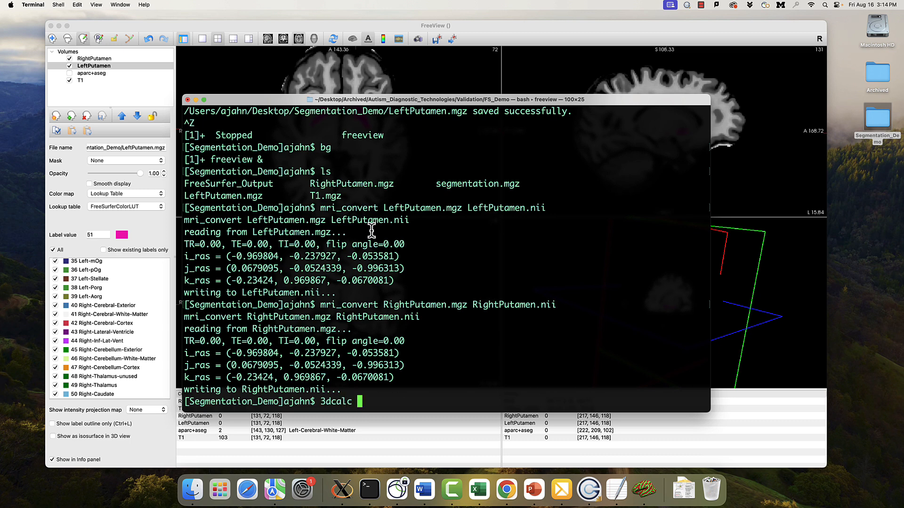
Run 3dcalc -prefix Putamens.nii -a RightPutamen.nii -b LeftPutamen.nii -expr 'a+b'.
{"action": "type", "text": "-prefix P"}
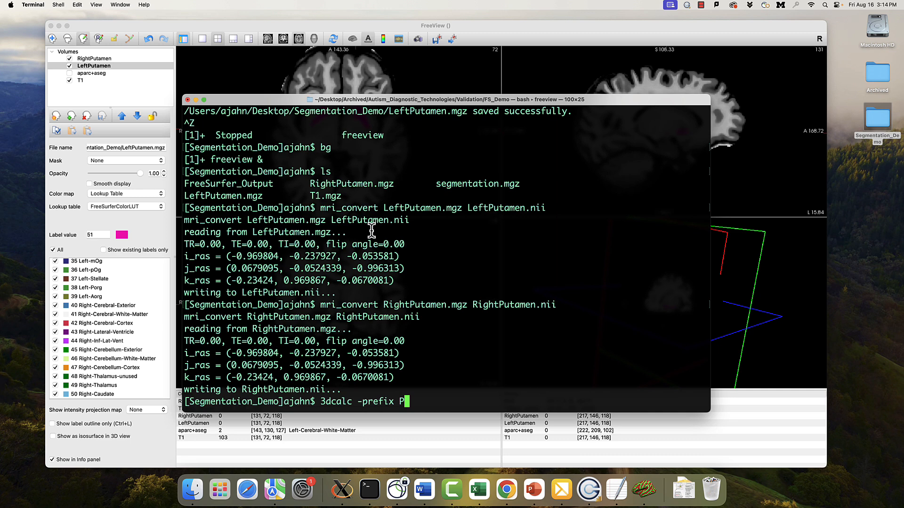
{"action": "type", "text": "utamens.nii"}
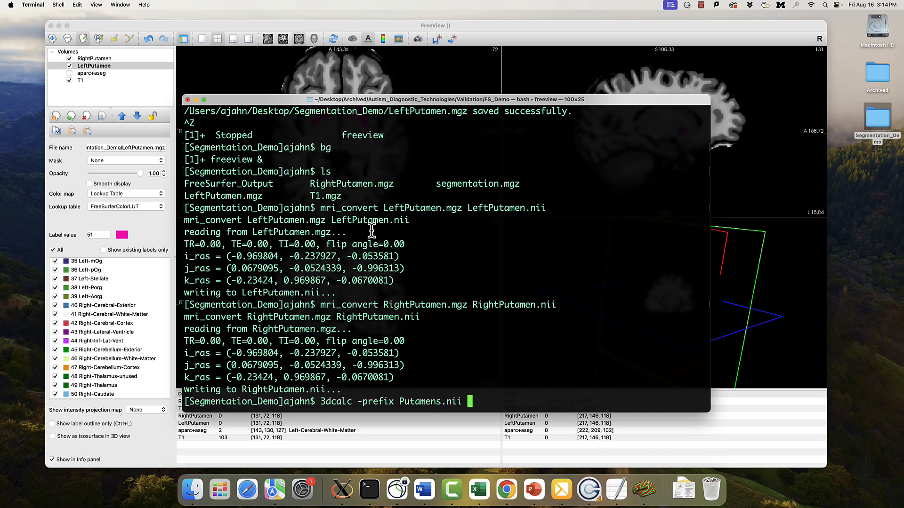
{"action": "type", "text": "-a"}
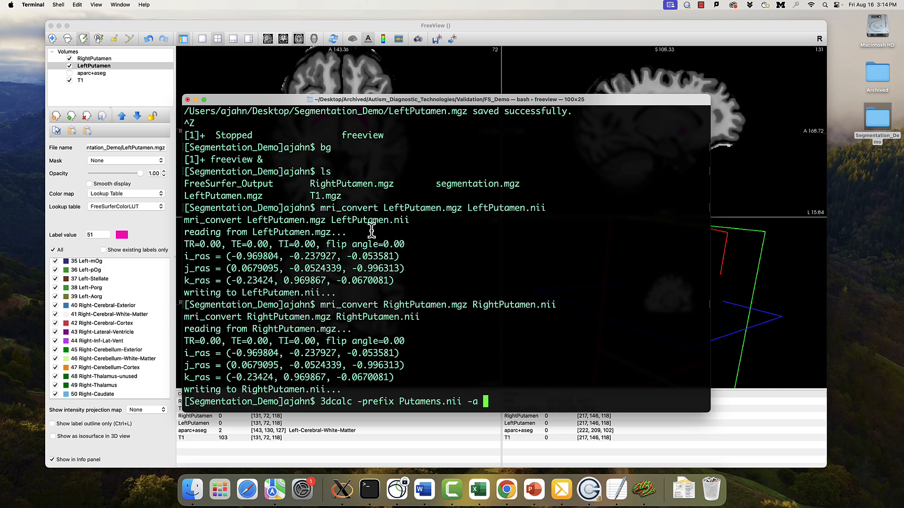
{"action": "type", "text": "RightPutamen.nii"}
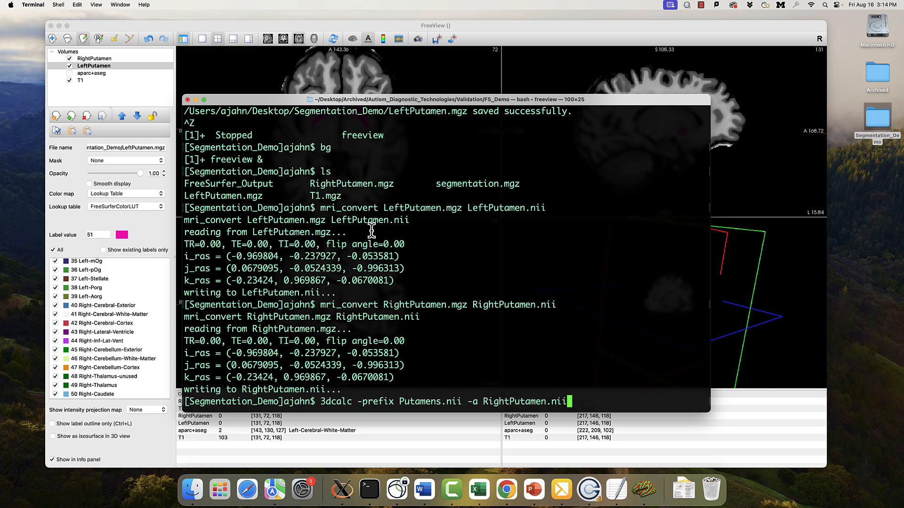
{"action": "type", "text": "-b L"}
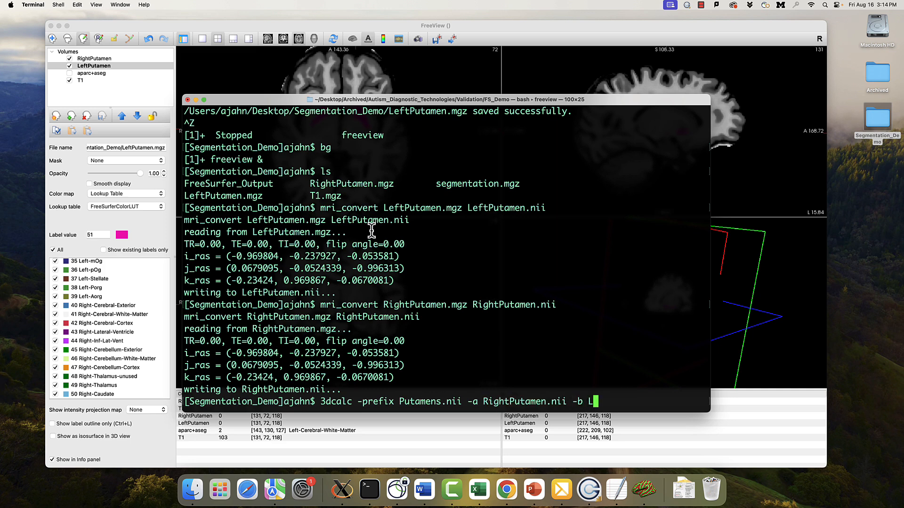
{"action": "type", "text": "eftPutamen.nii"}
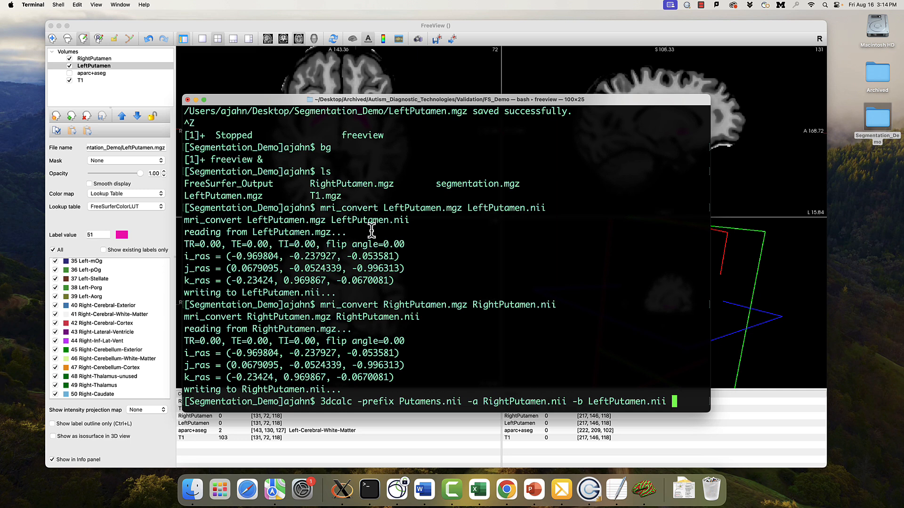
{"action": "type", "text": "-expr '"}
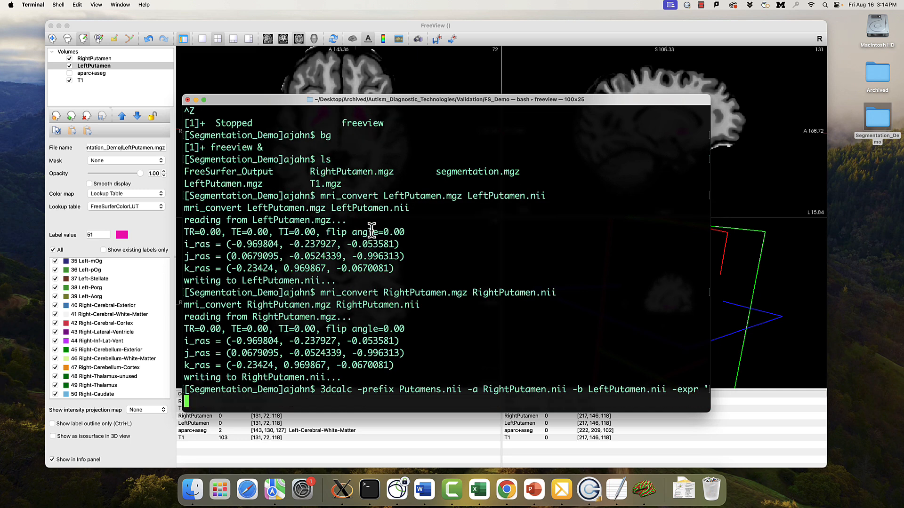
{"action": "type", "text": "a+b'"}
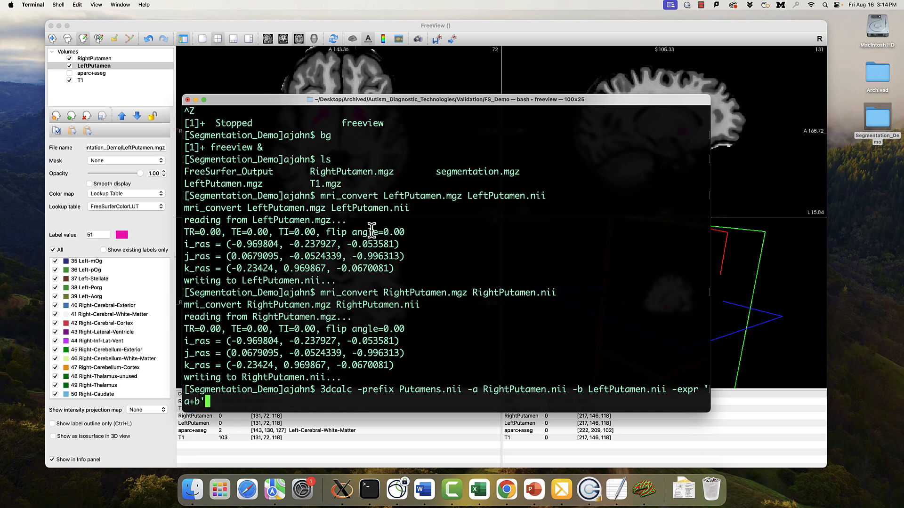
{"action": "key", "text": "Return"}
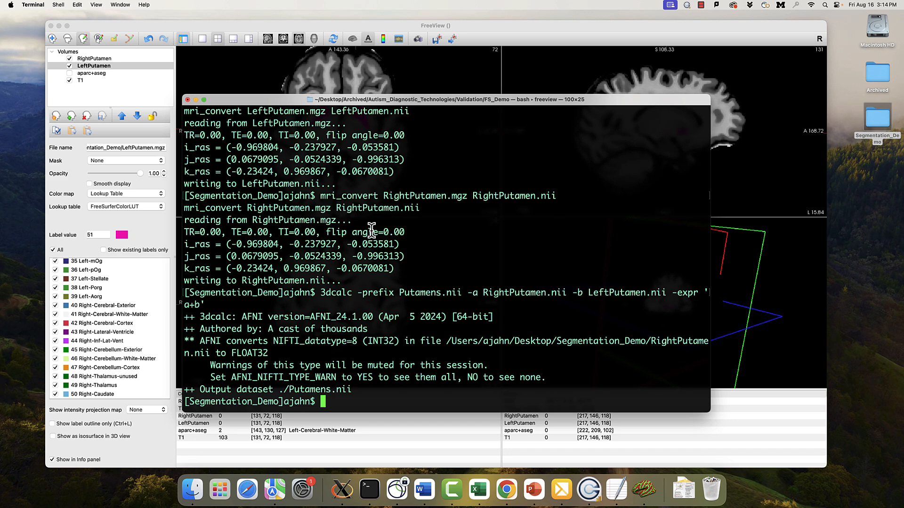
{"action": "mouse_move", "coordinate": [269, 33]}
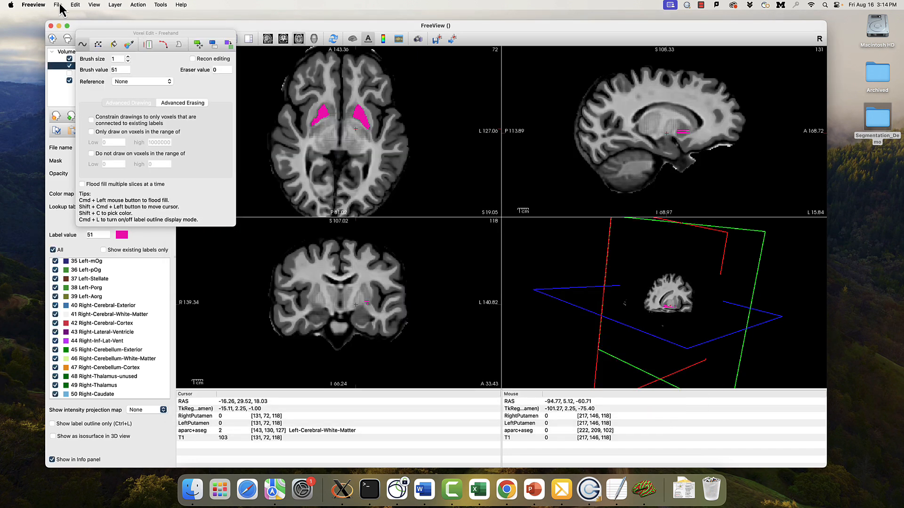
{"action": "mouse_move", "coordinate": [79, 36]}
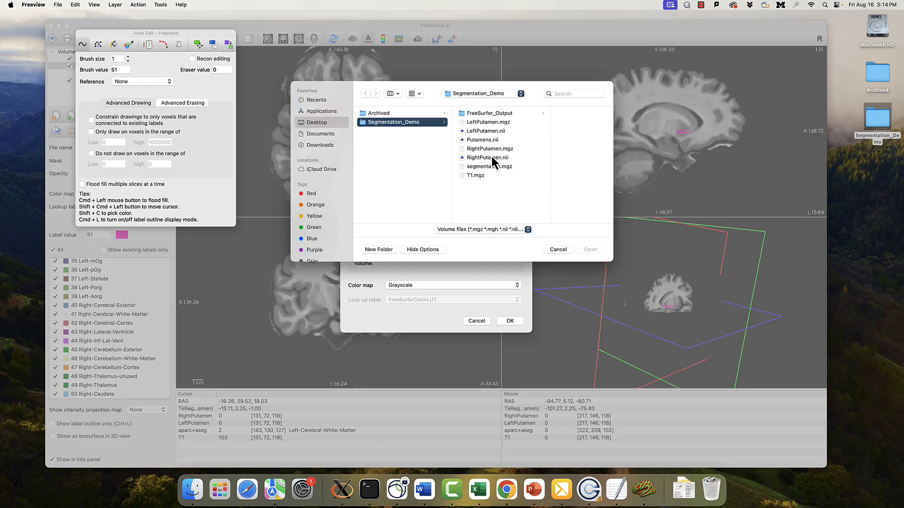
{"action": "mouse_move", "coordinate": [491, 150]}
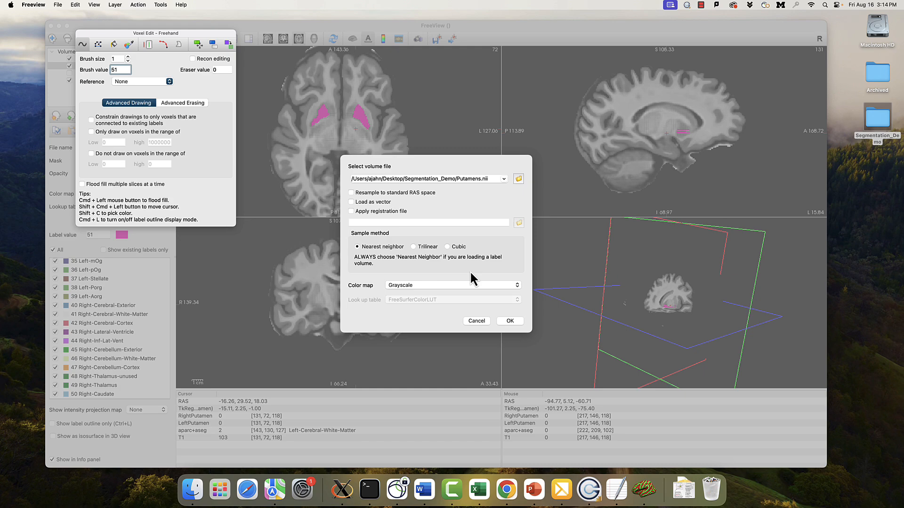
Load Putamens.nii and toggle it over the T1 to verify both putamens and their label value.
{"action": "left_click", "coordinate": [453, 284]}
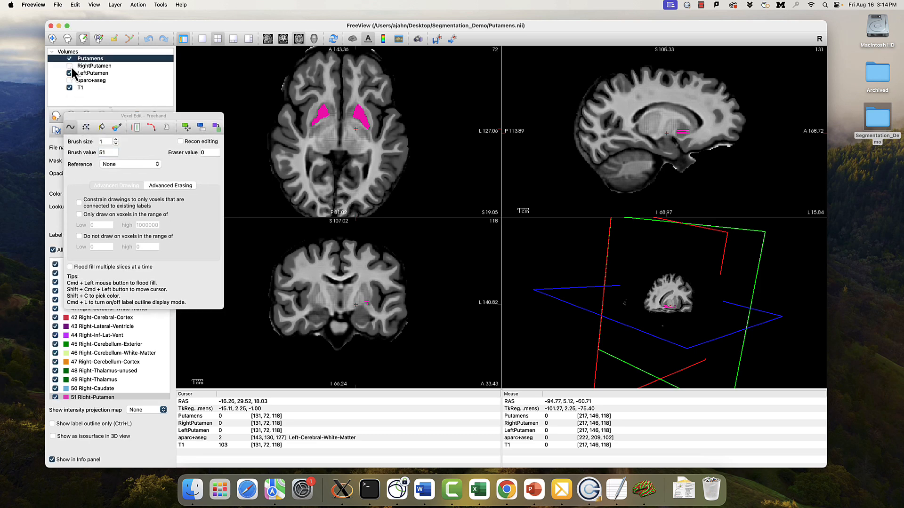
{"action": "left_click", "coordinate": [69, 58]}
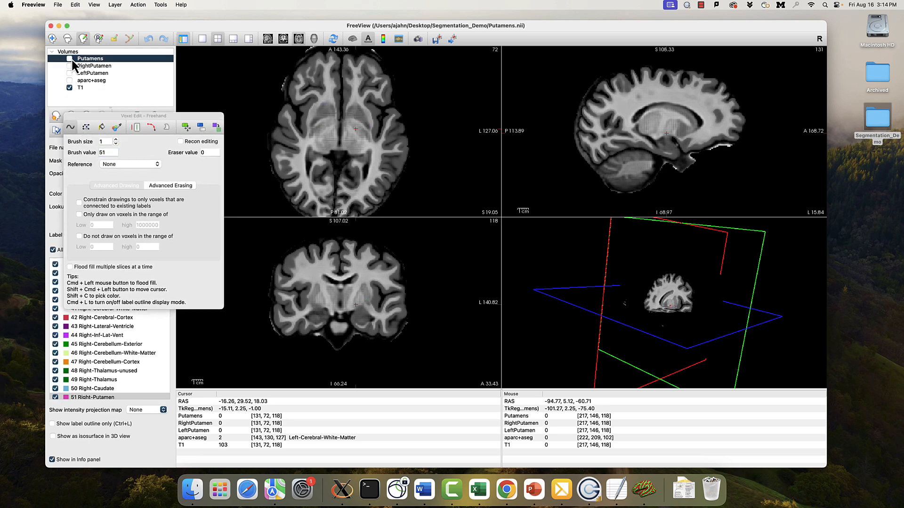
{"action": "left_click", "coordinate": [70, 58]}
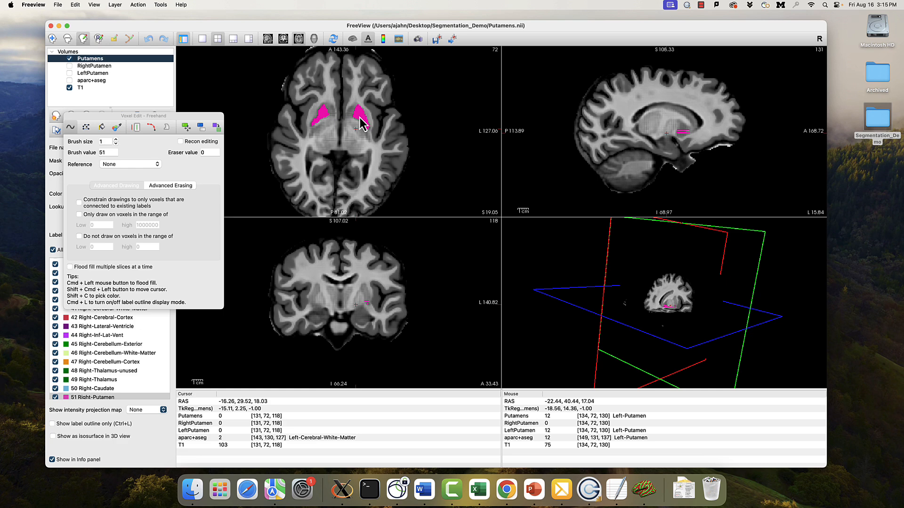
{"action": "mouse_move", "coordinate": [361, 122]}
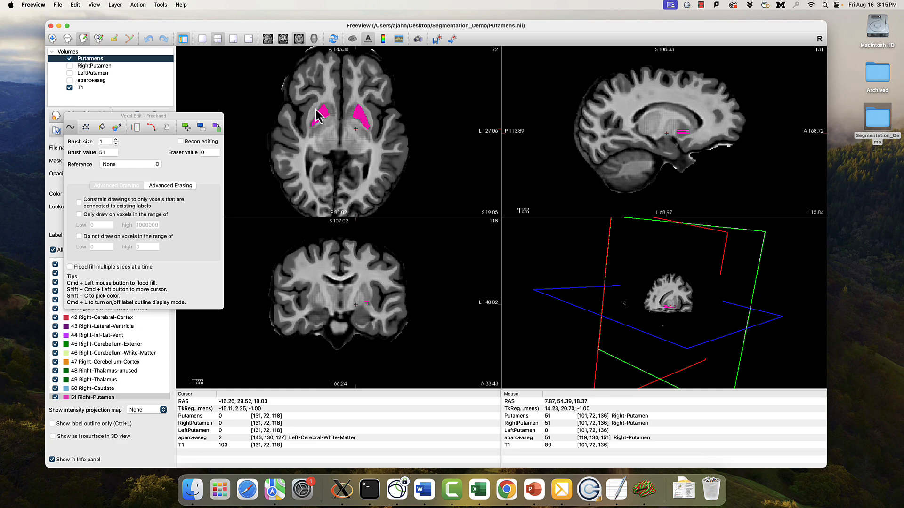
{"action": "left_click", "coordinate": [70, 58]}
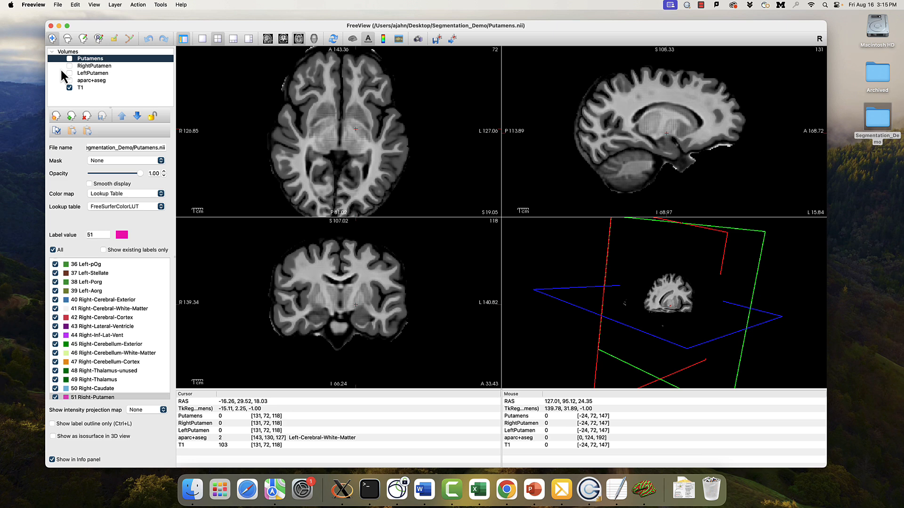
Show the aparc+aseg labels with the manual left putamen for comparison, then hide aparc+aseg.
{"action": "left_click", "coordinate": [69, 80]}
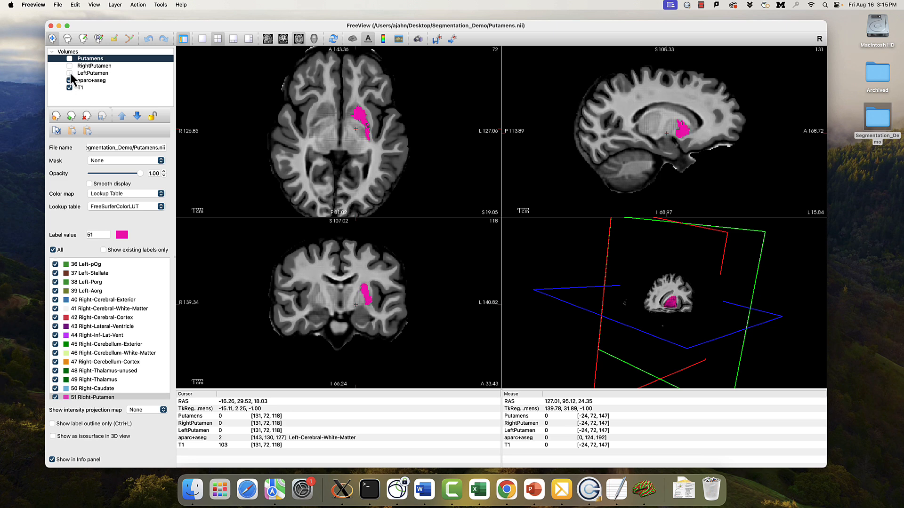
{"action": "left_click", "coordinate": [68, 80]}
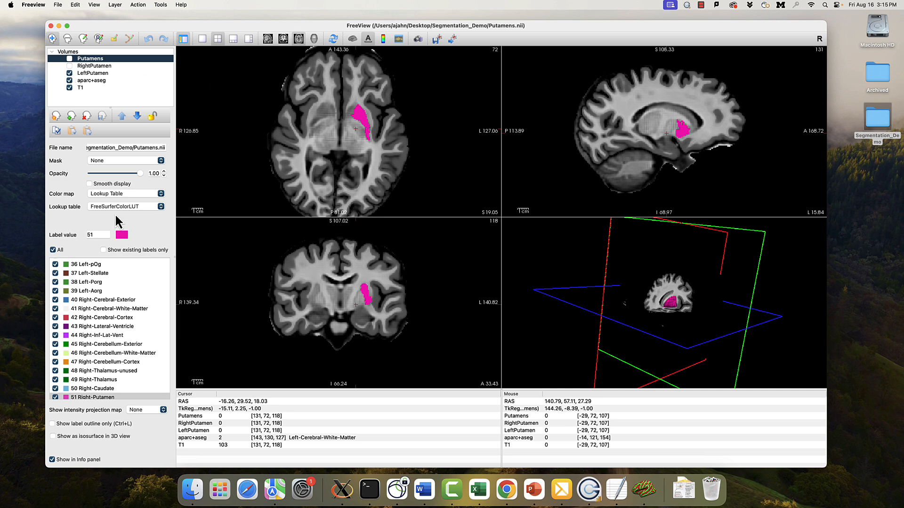
{"action": "mouse_move", "coordinate": [362, 128]}
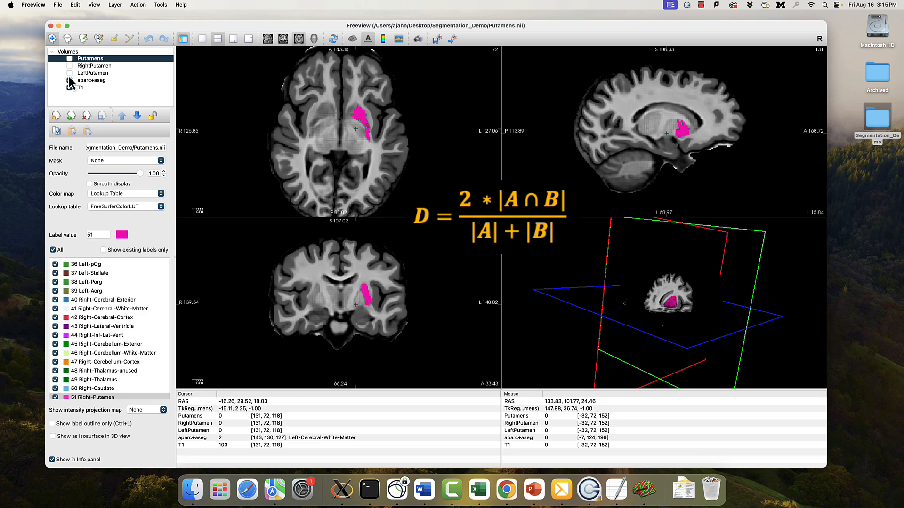
{"action": "left_click", "coordinate": [70, 74]}
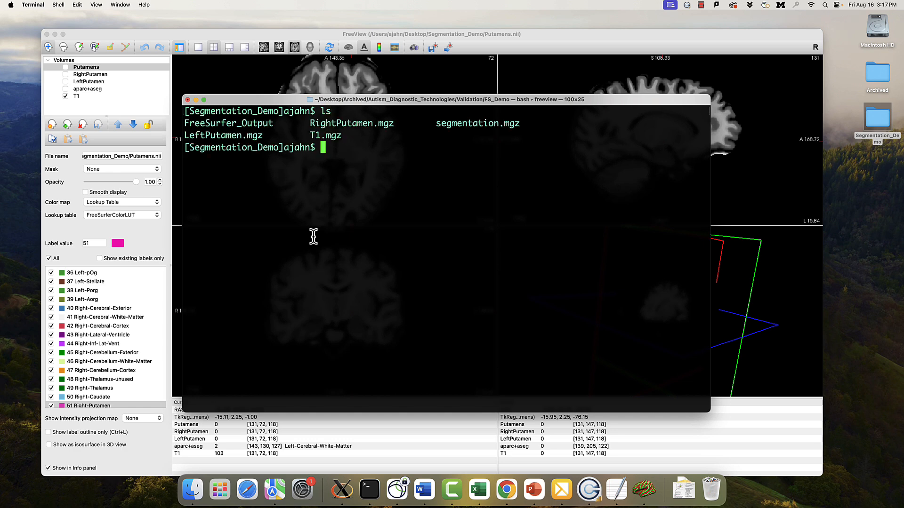
Run mri_label2vol resampling aparc+aseg.mgz onto T1.mgz as aparc-in-rawavg.mgz with --regheader.
{"action": "type", "text": "mri"}
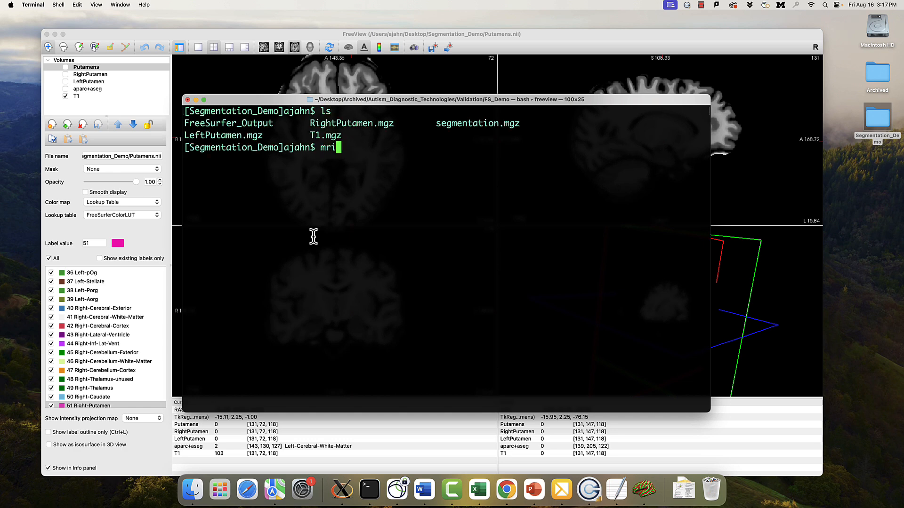
{"action": "type", "text": "_label2vol"}
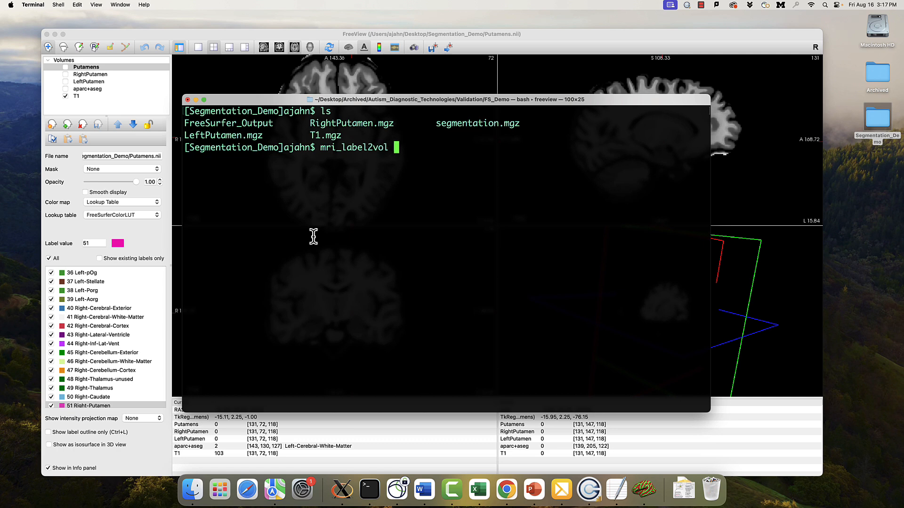
{"action": "type", "text": "--seg FreeSurfer_Output/"}
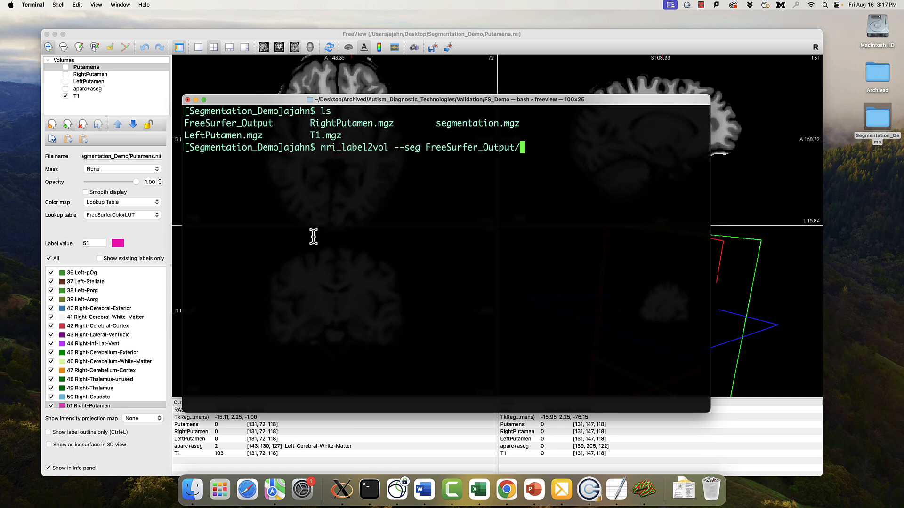
{"action": "type", "text": "mri/ap"}
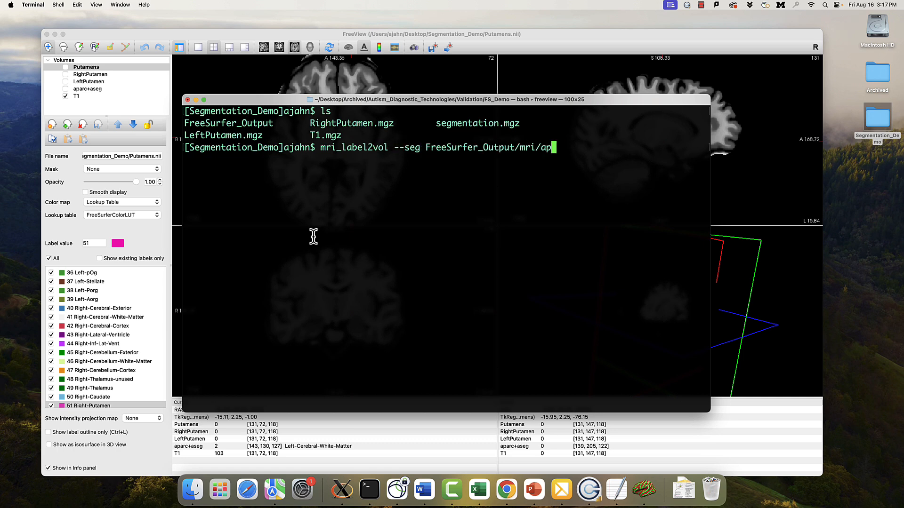
{"action": "type", "text": "arc+aseg.mgz"}
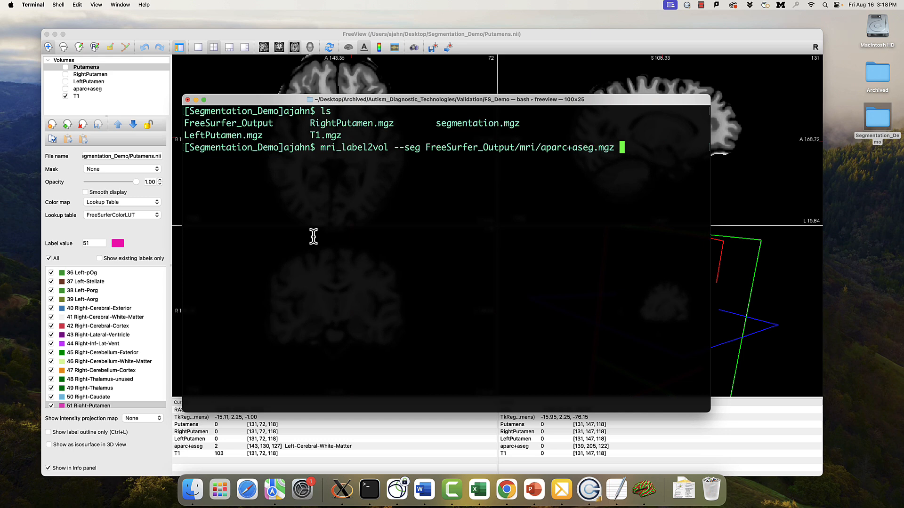
{"action": "type", "text": "--temp T1.mgz"}
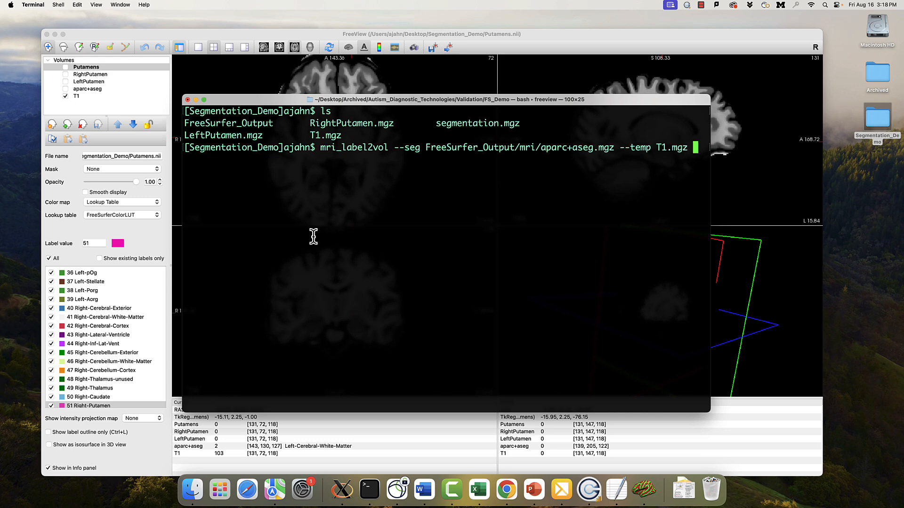
{"action": "type", "text": "-o aparc"}
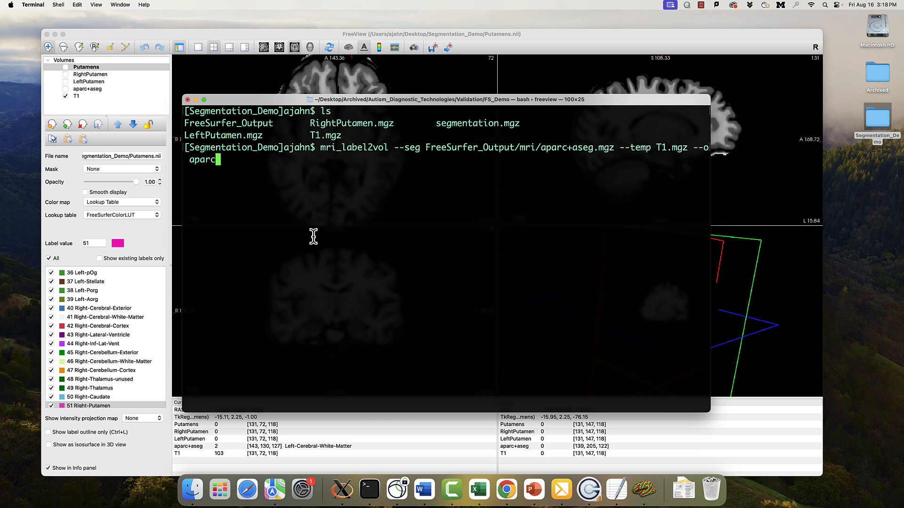
{"action": "type", "text": "-in-rawavg.mgz --reghead"}
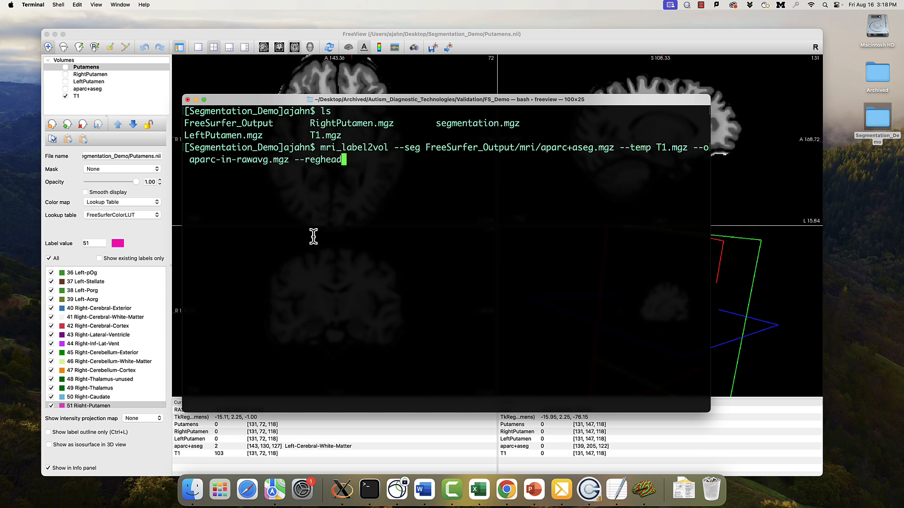
{"action": "type", "text": "FreeSurfer_Output/"}
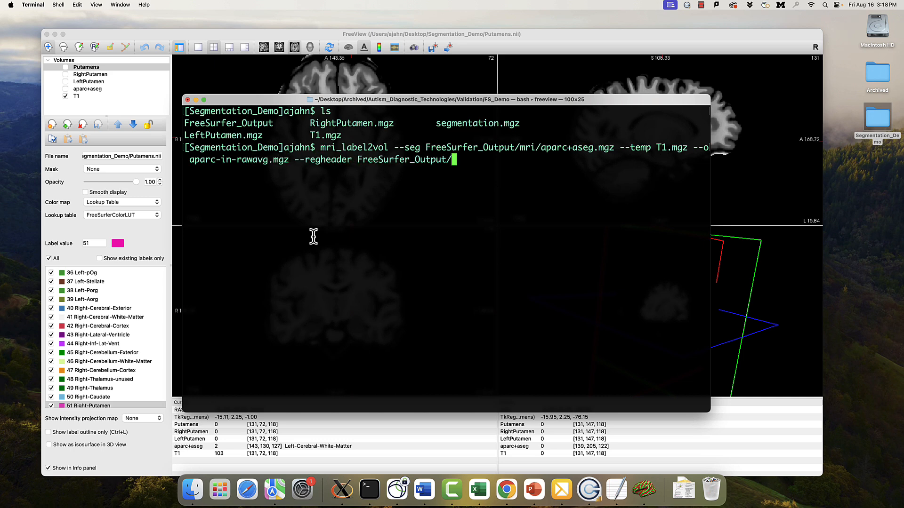
{"action": "type", "text": "mri/aparc"}
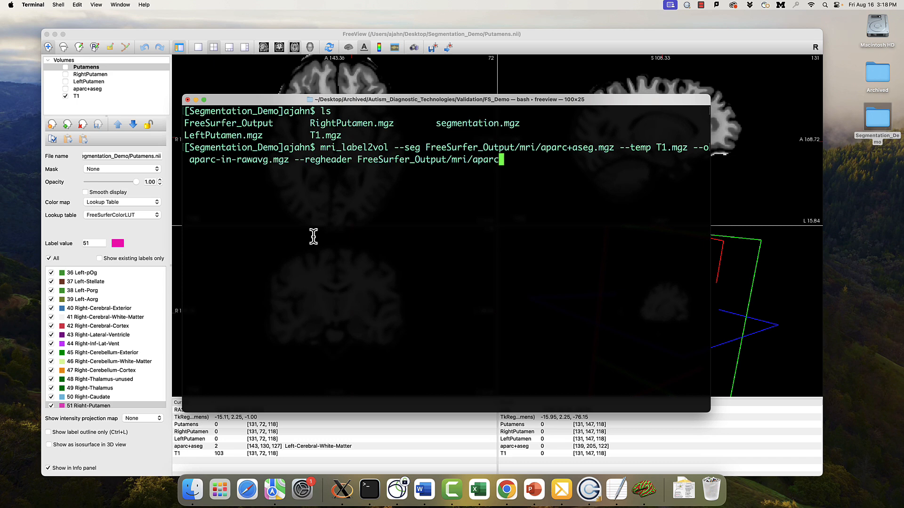
{"action": "type", "text": "aseg.mgz"}
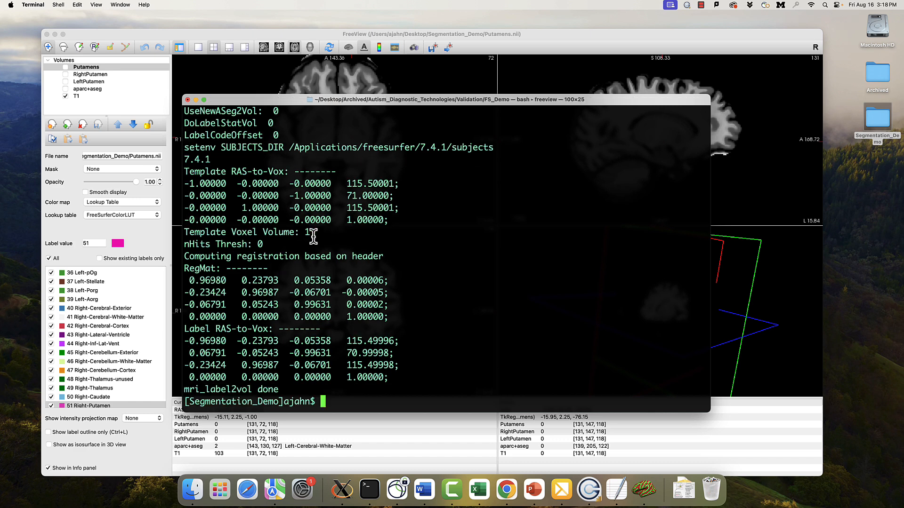
Begin the mri_seg_overlap command to check its usage.
{"action": "type", "text": "mri_s"}
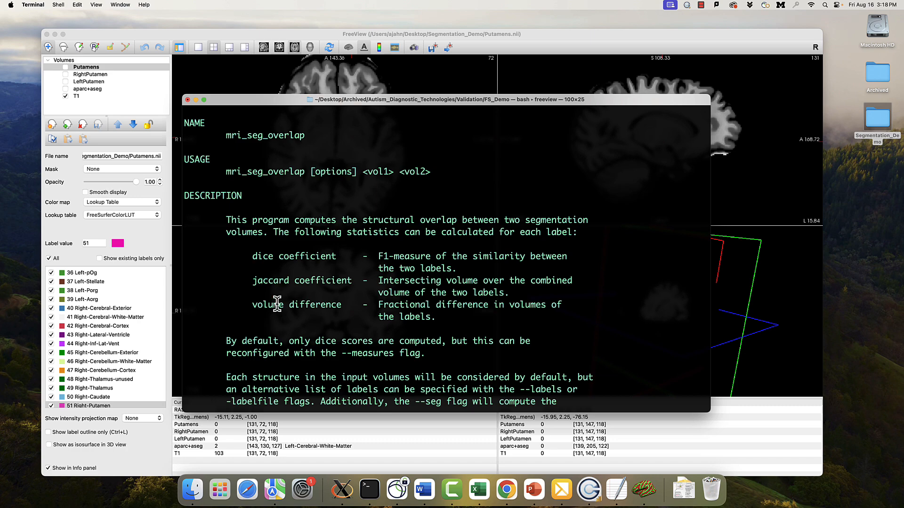
View mri_seg_overlap help, list the folder, and type mri_seg_overlap segmentation.mgz aparc-in-rawavg.mgz.
{"action": "key", "text": "Return"}
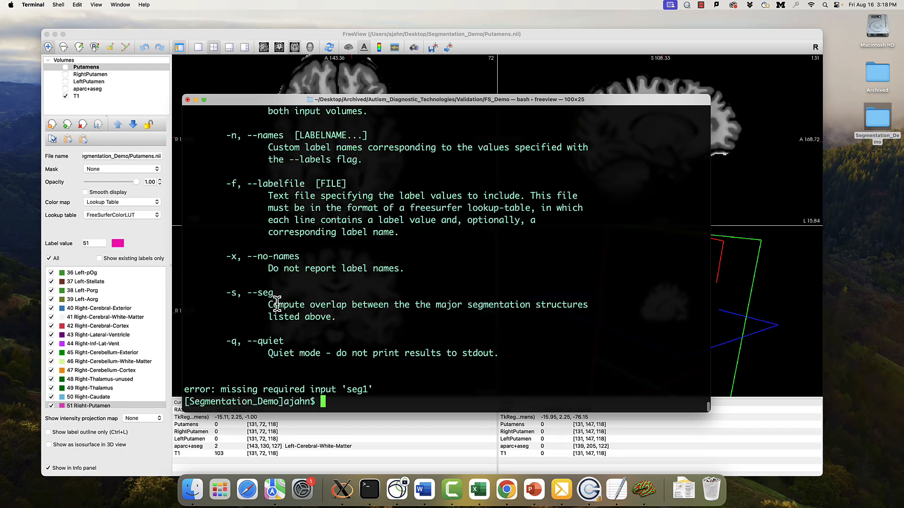
{"action": "type", "text": "l"}
{"action": "type", "text": "mri_"}
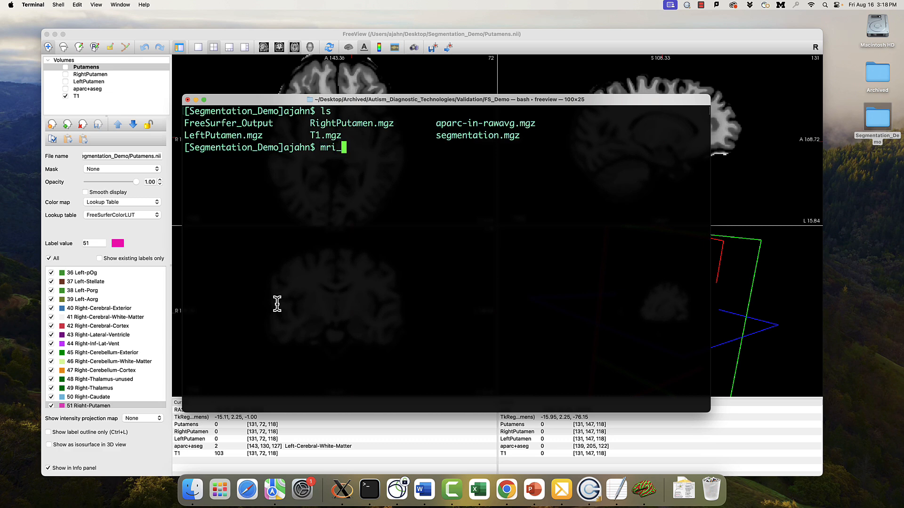
{"action": "type", "text": "seg_overlap"}
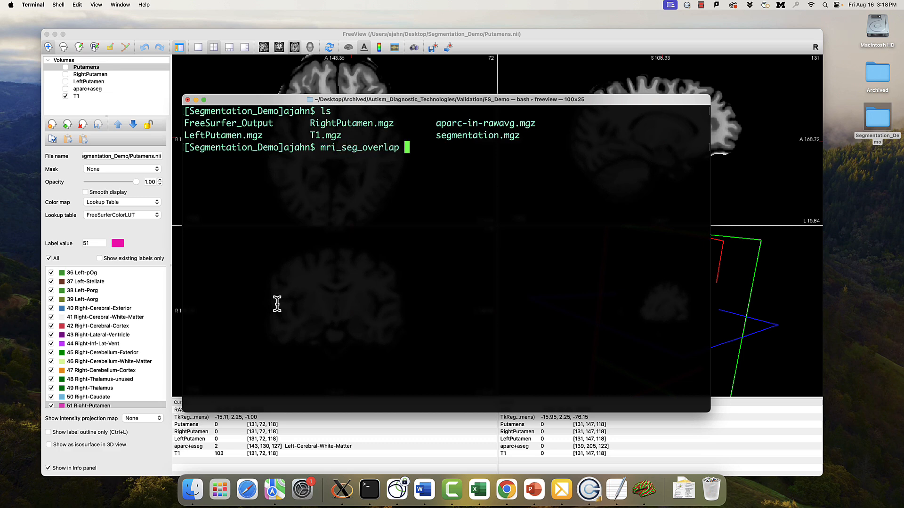
{"action": "type", "text": "segmentation.mgz"}
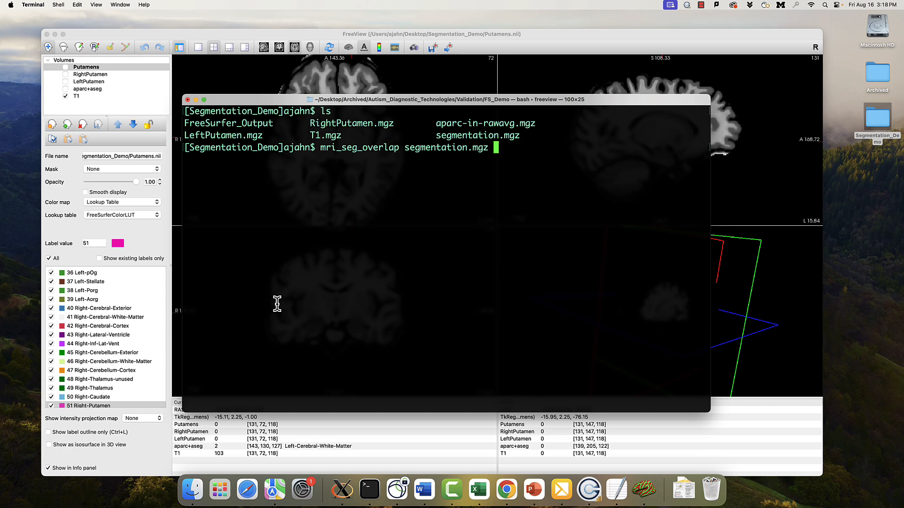
{"action": "type", "text": "aparc-in-rawavg.mgz"}
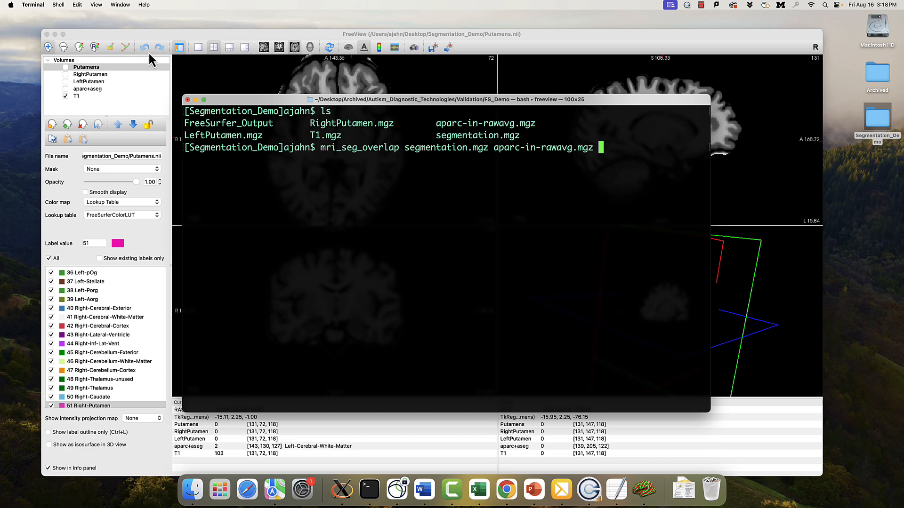
Load segmentation.mgz into Freeview and move the viewpoint to another brain location.
{"action": "left_click", "coordinate": [58, 5]}
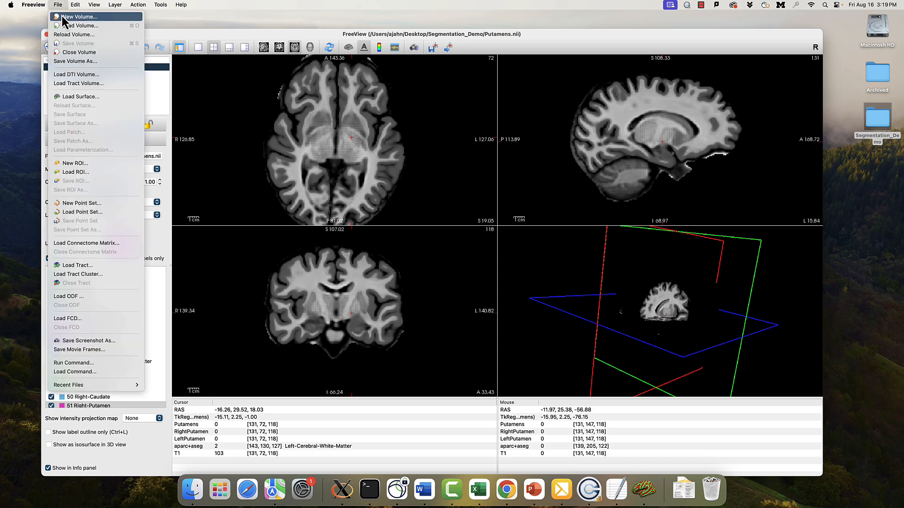
{"action": "left_click", "coordinate": [79, 16]}
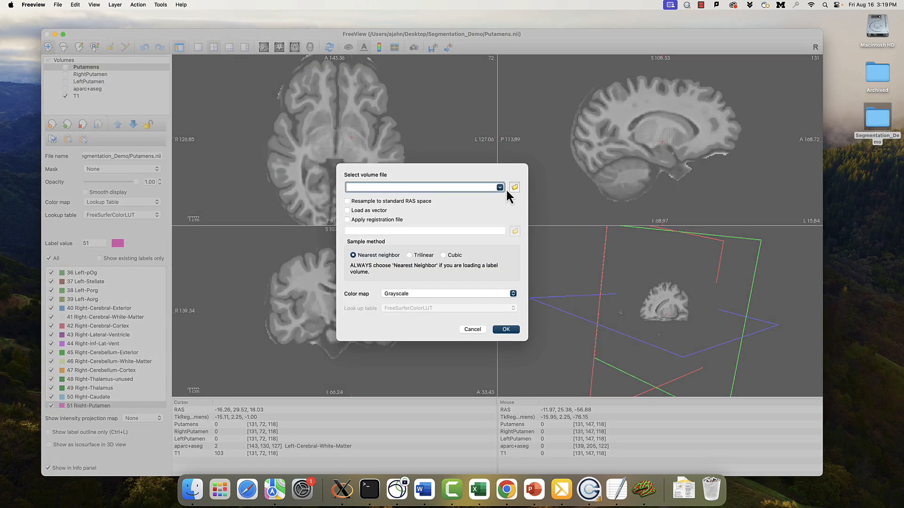
{"action": "left_click", "coordinate": [513, 186]}
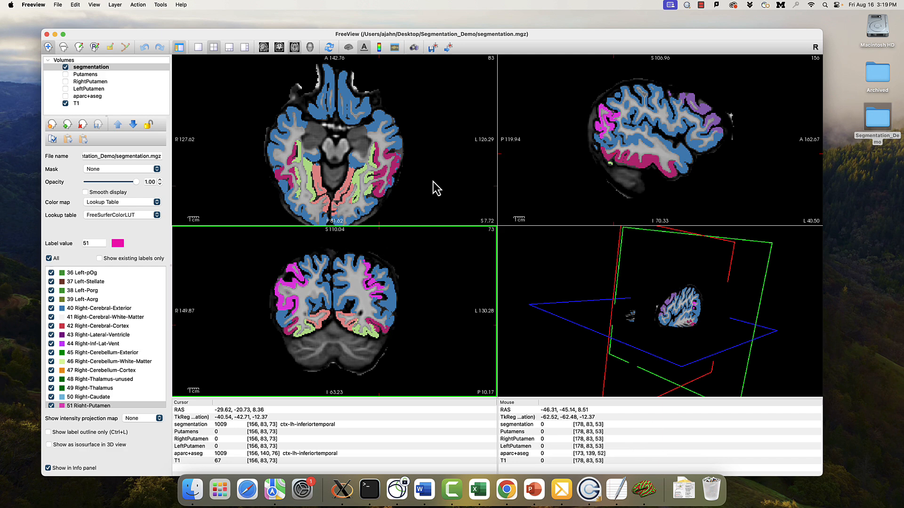
{"action": "left_click", "coordinate": [705, 115]}
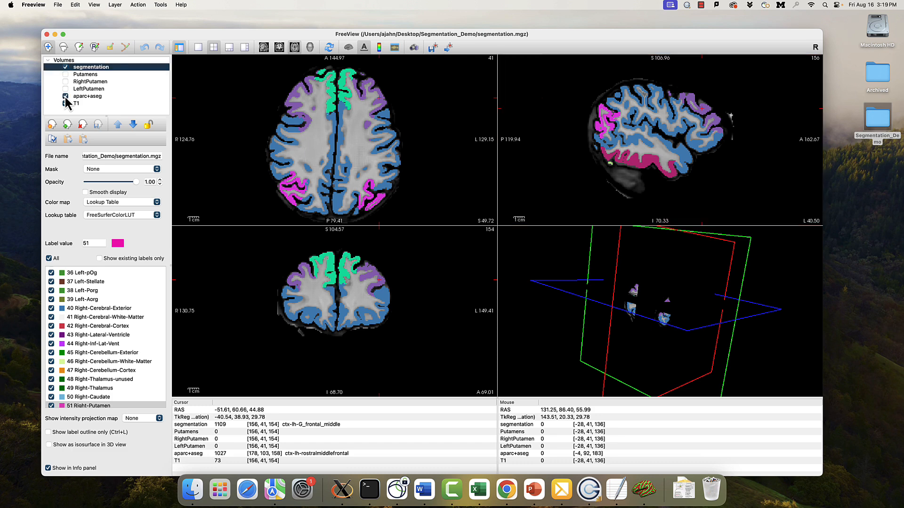
Show the aparc+aseg volume and toggle all its labels on and off.
{"action": "left_click", "coordinate": [87, 96]}
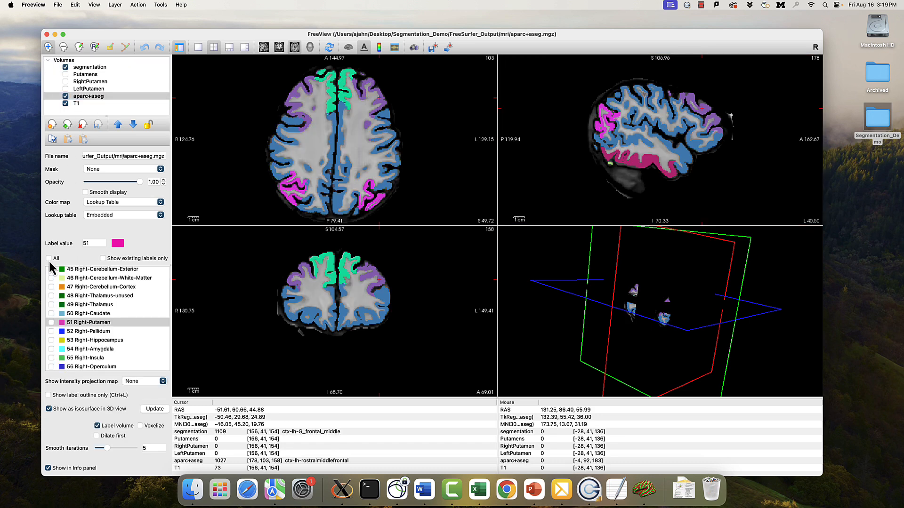
{"action": "left_click", "coordinate": [49, 258]}
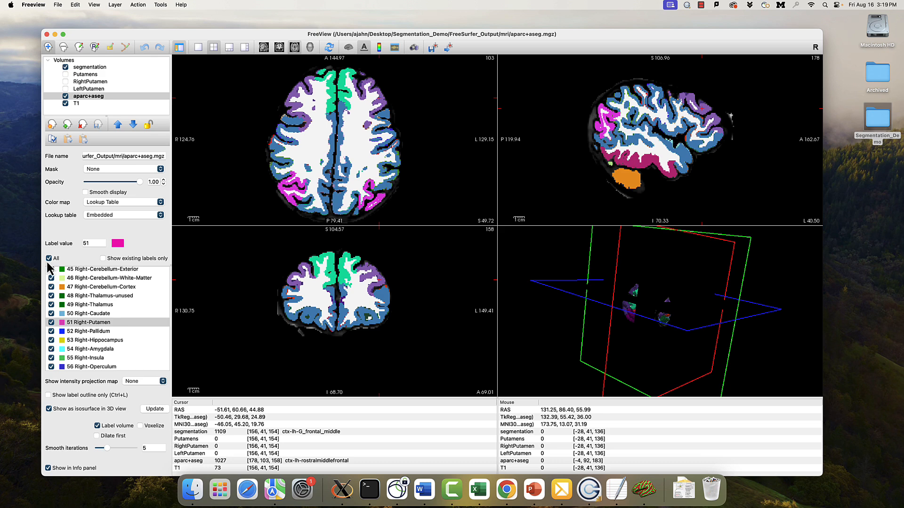
{"action": "left_click", "coordinate": [50, 258]}
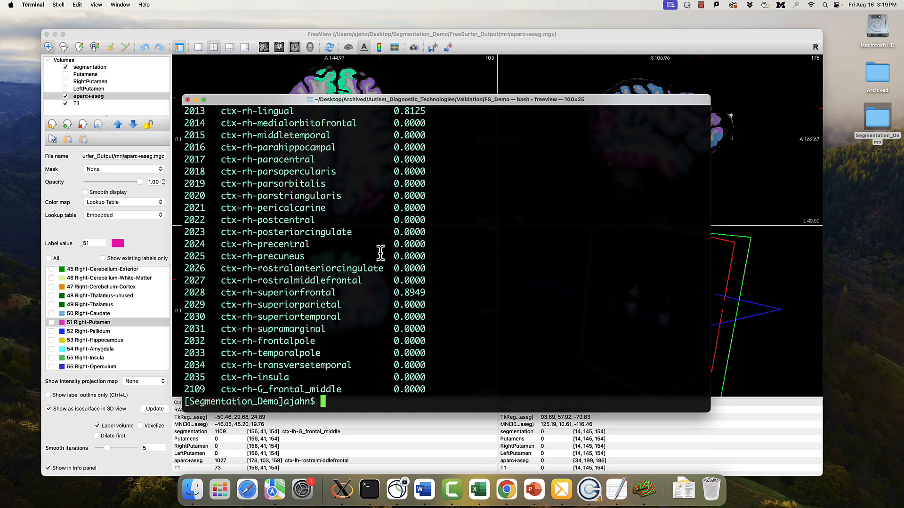
{"action": "mouse_move", "coordinate": [441, 288]}
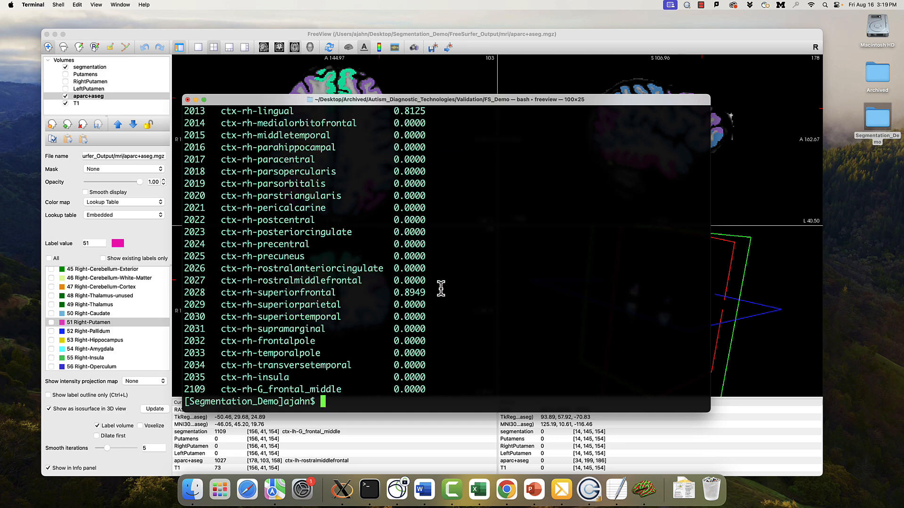
{"action": "mouse_move", "coordinate": [426, 289]}
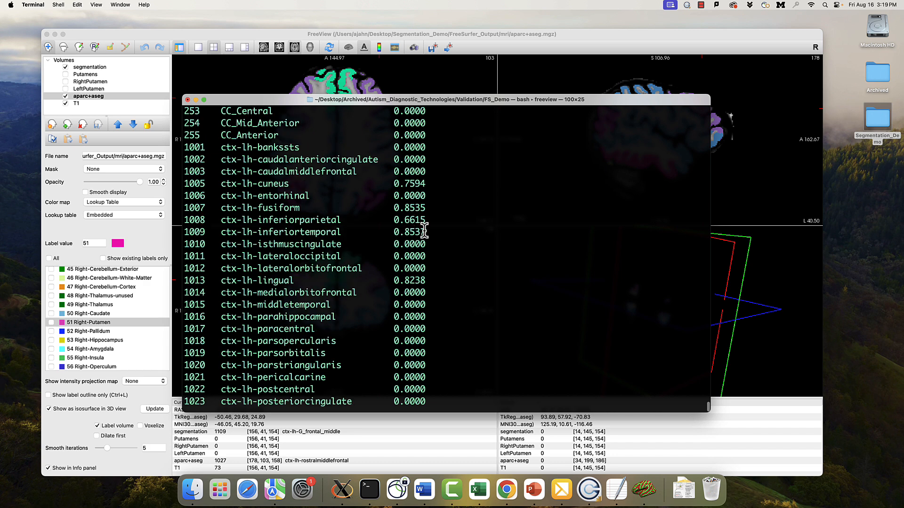
Highlight the ctx-lh-fusiform, inferiorparietal and inferiortemporal Dice rows, then deselect them.
{"action": "left_click_drag", "start_coordinate": [193, 207], "coordinate": [423, 231]}
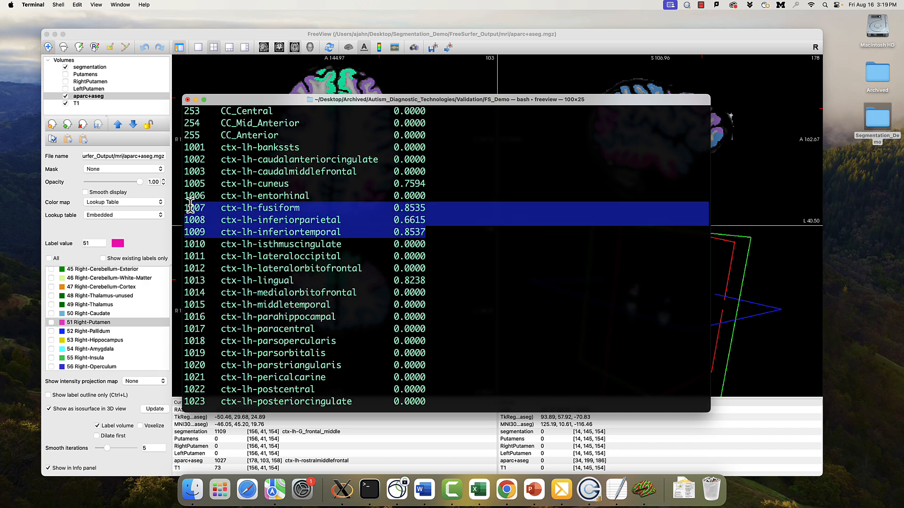
{"action": "mouse_move", "coordinate": [270, 212]}
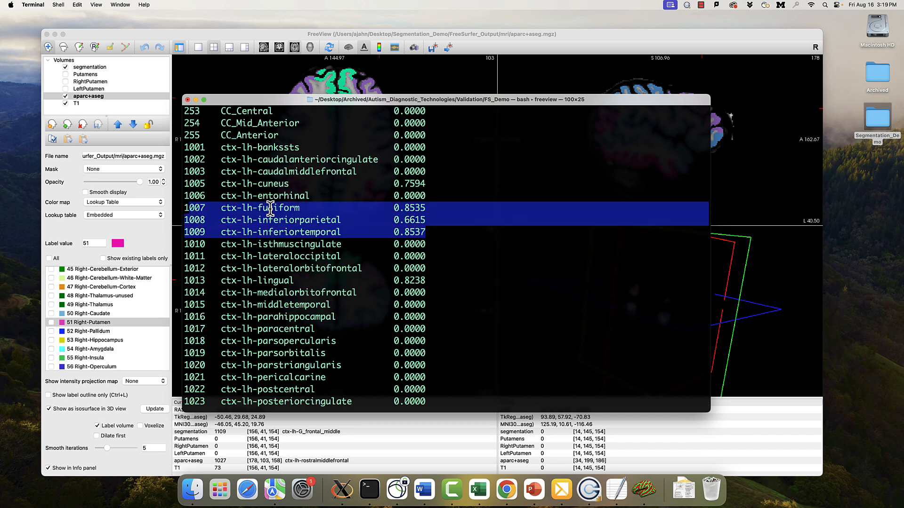
{"action": "left_click", "coordinate": [496, 239]}
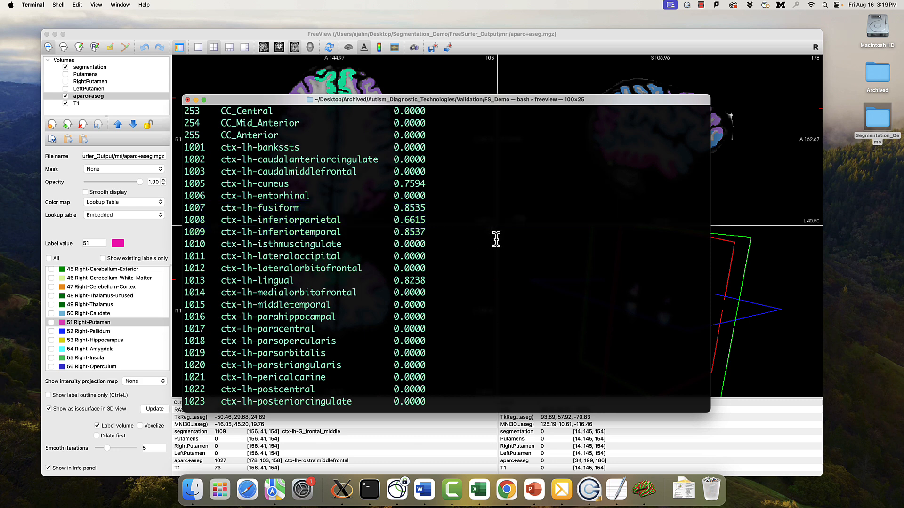